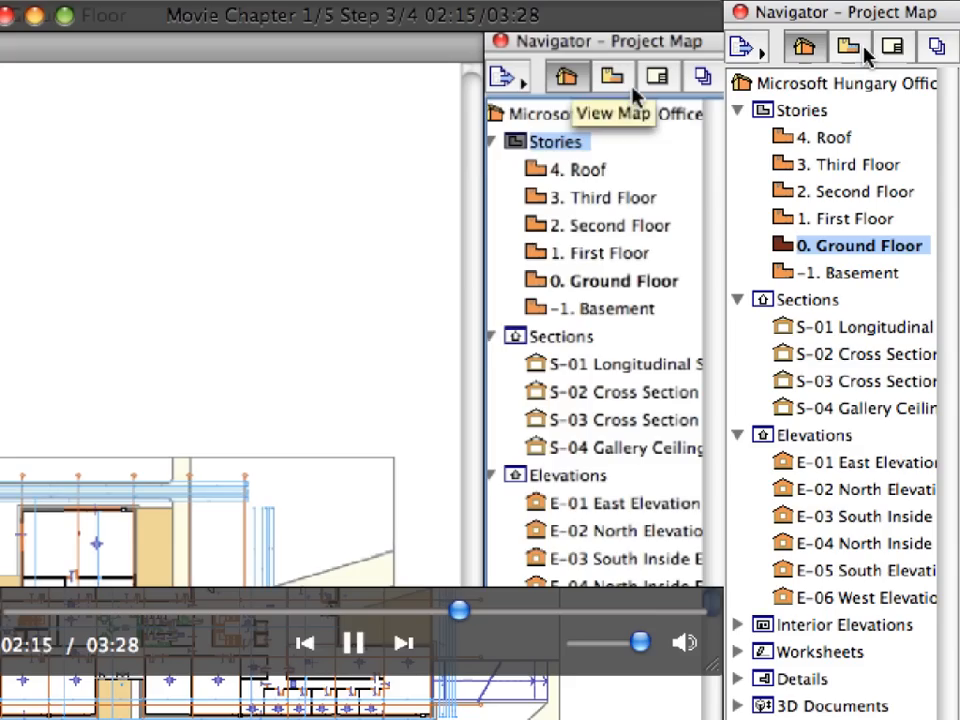
# - Switch the Navigator to the View Map and expand Collaboration ITG down to the Chapter 01 views folder
pyautogui.click(612, 76)
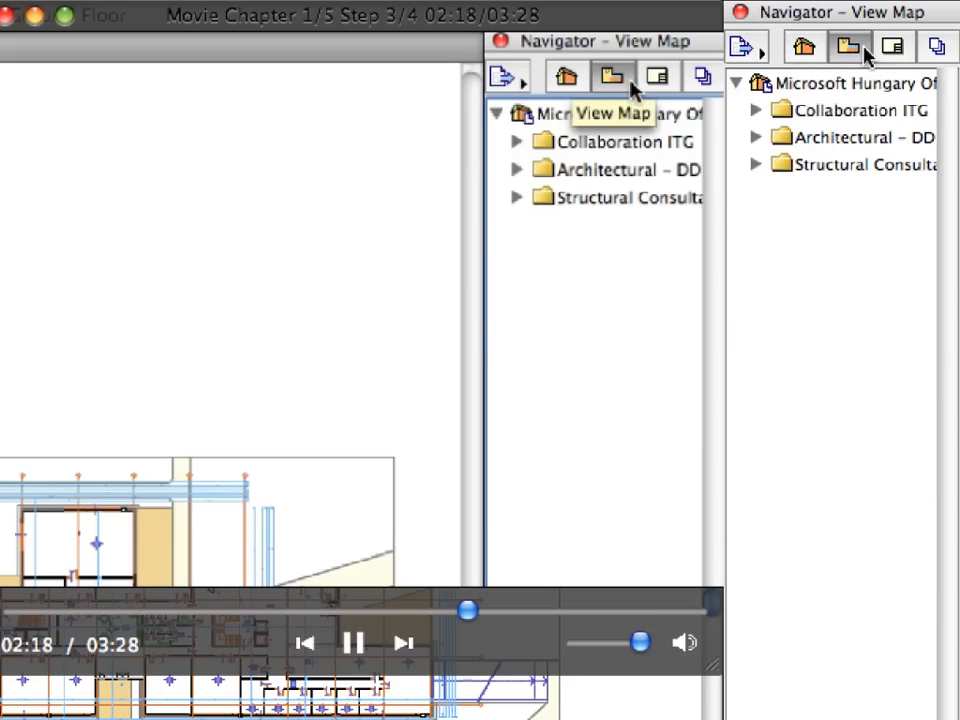
pyautogui.click(624, 140)
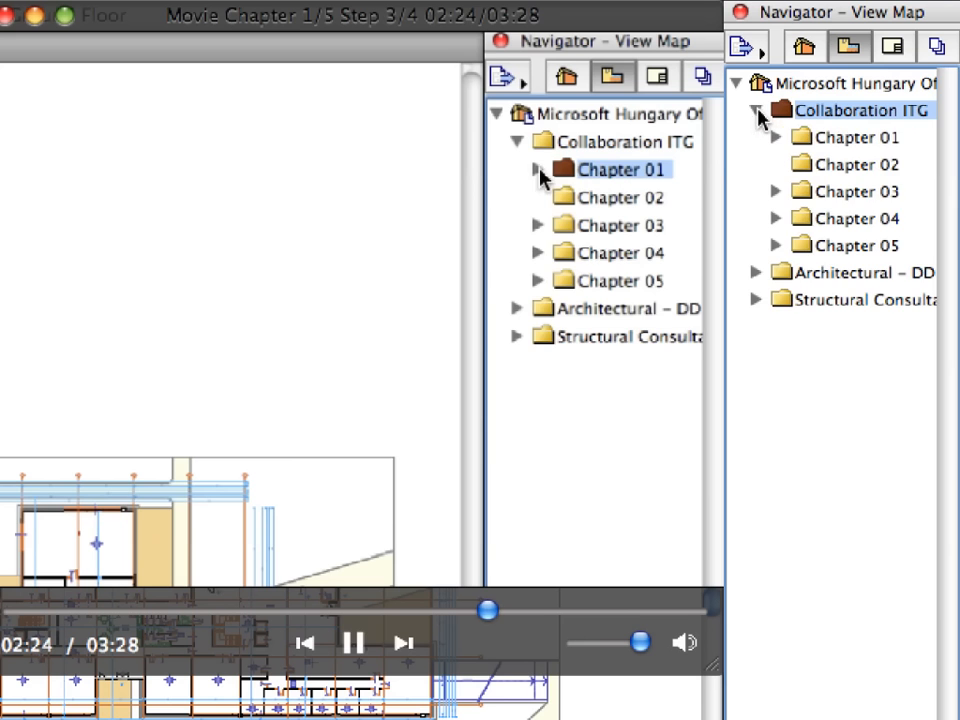
pyautogui.click(536, 168)
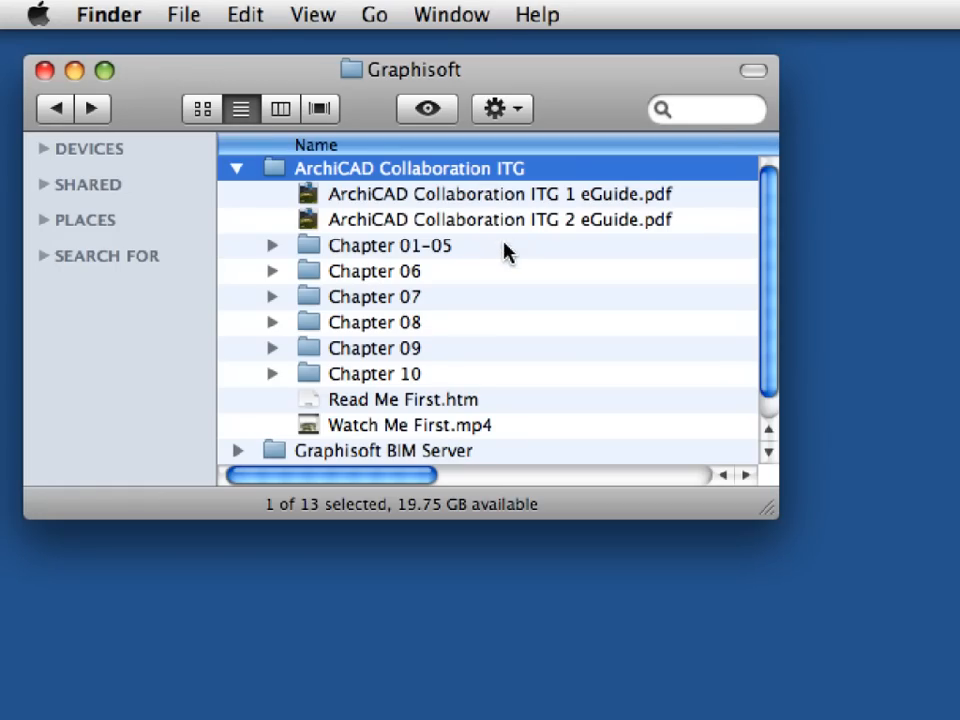
# - Browse the Chapter 01-05, Chapter 09 and Chapter 10 folders in the Collaboration ITG folder
pyautogui.click(388, 244)
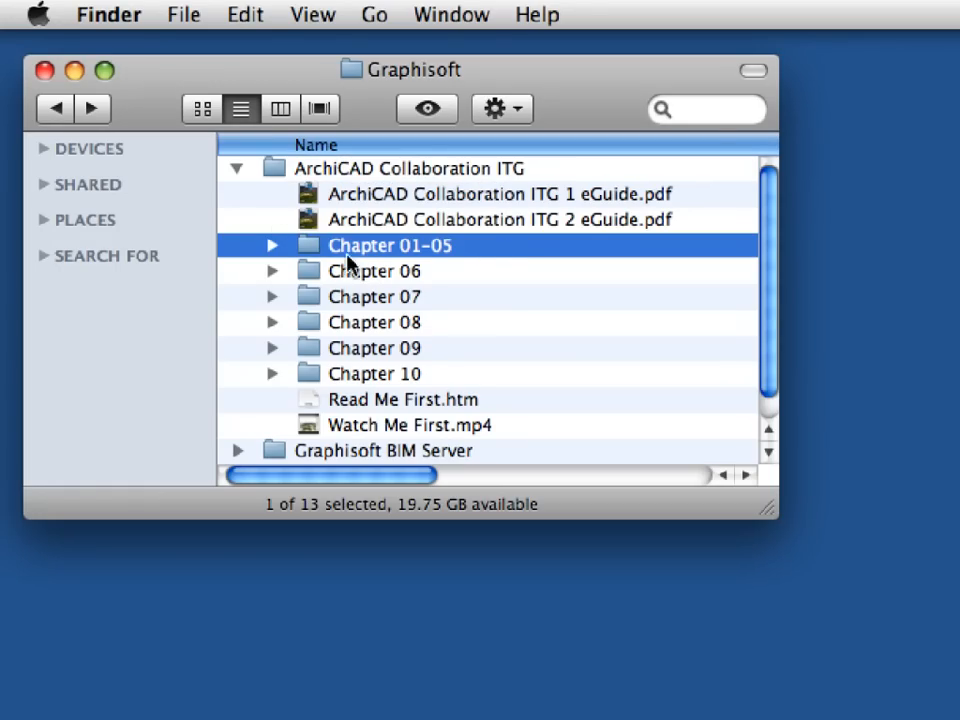
pyautogui.moveTo(490, 258)
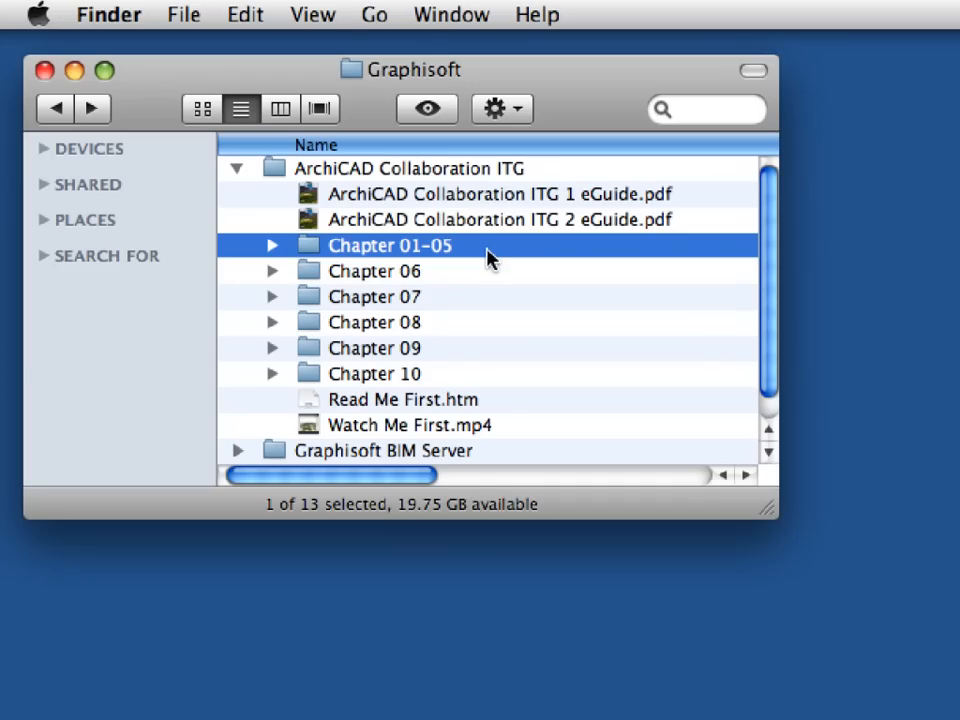
pyautogui.click(374, 270)
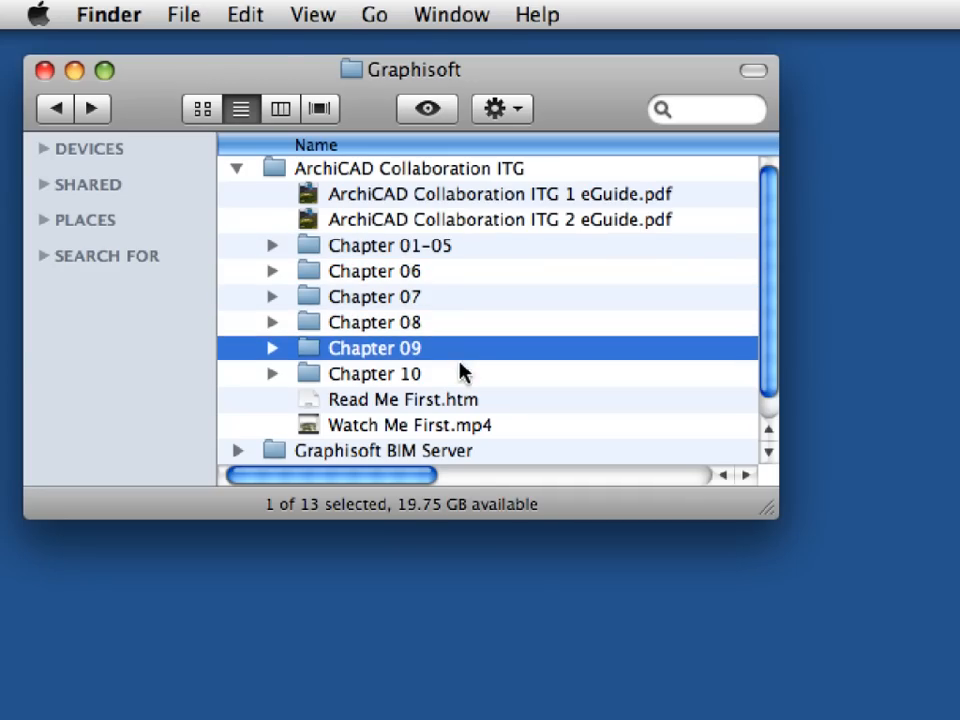
pyautogui.click(374, 374)
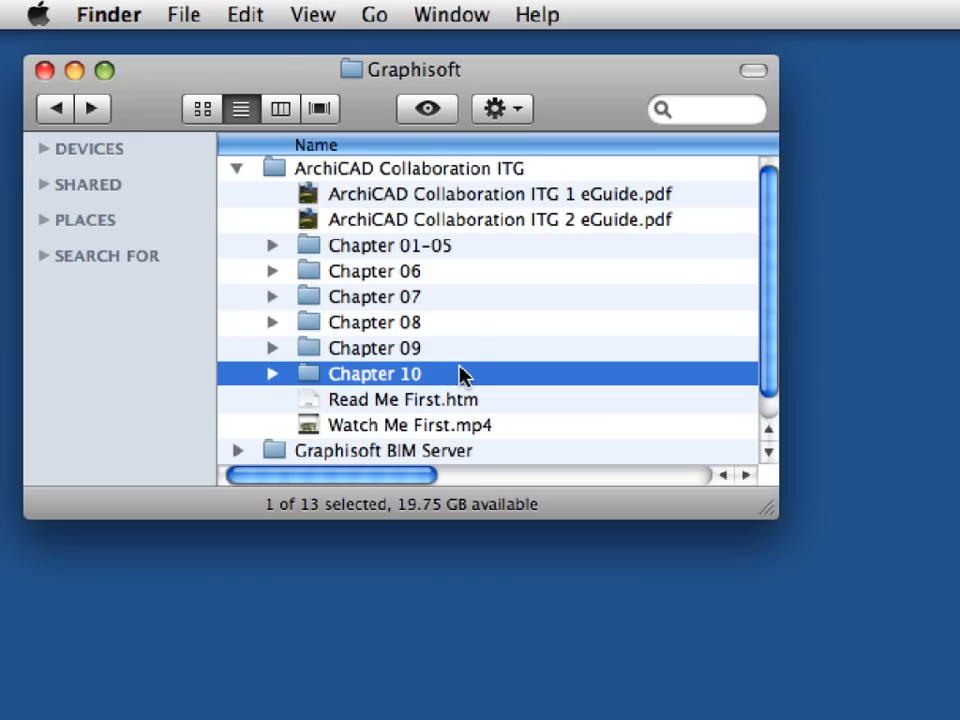
pyautogui.moveTo(506, 250)
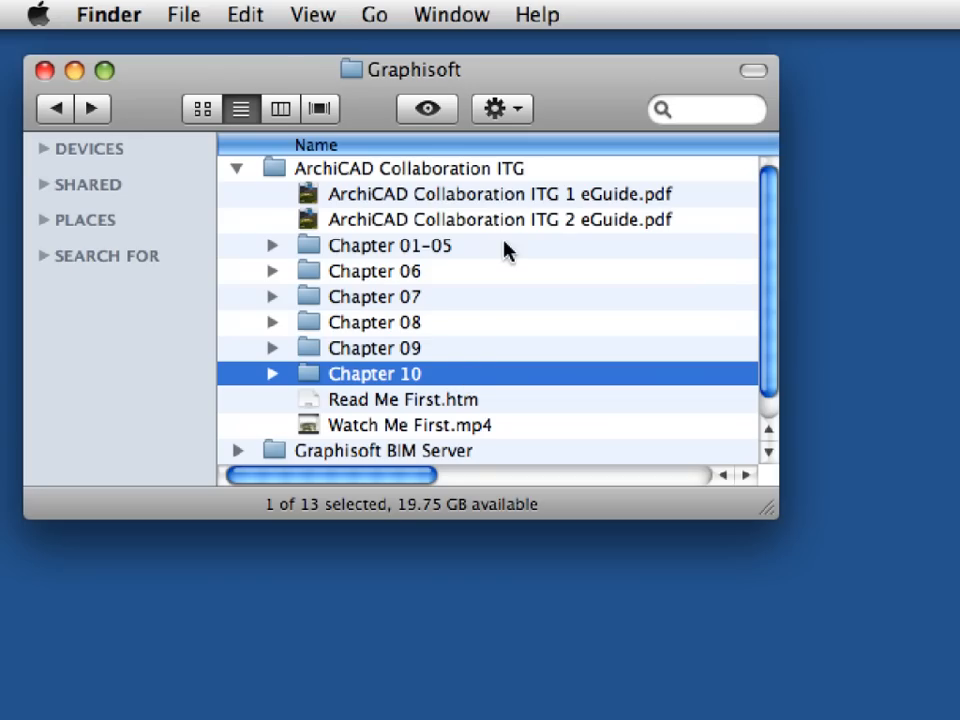
pyautogui.click(392, 244)
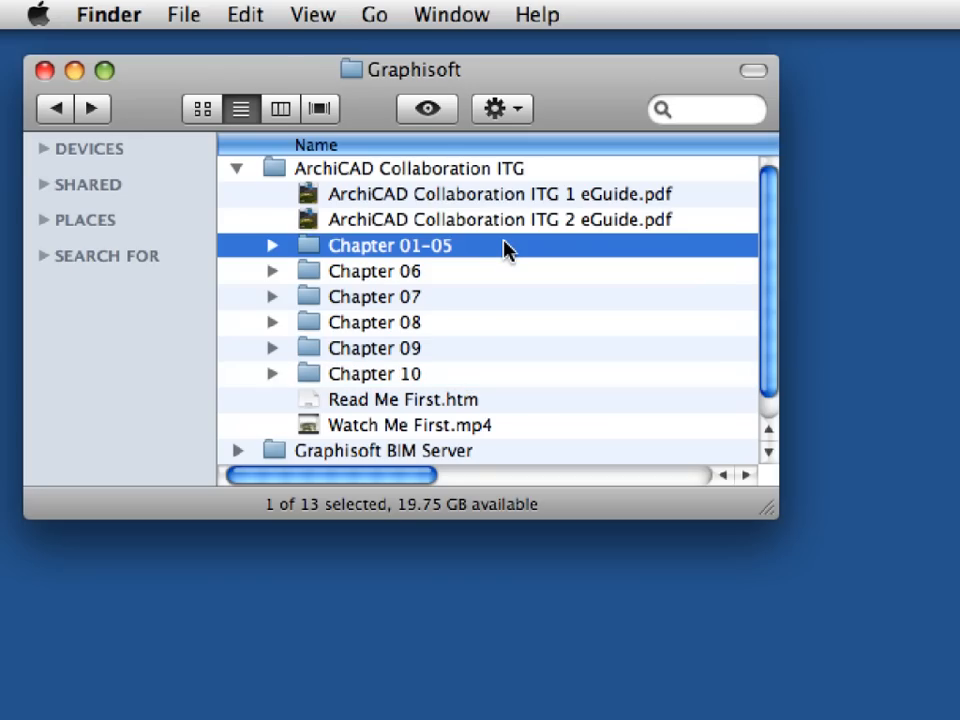
pyautogui.moveTo(562, 232)
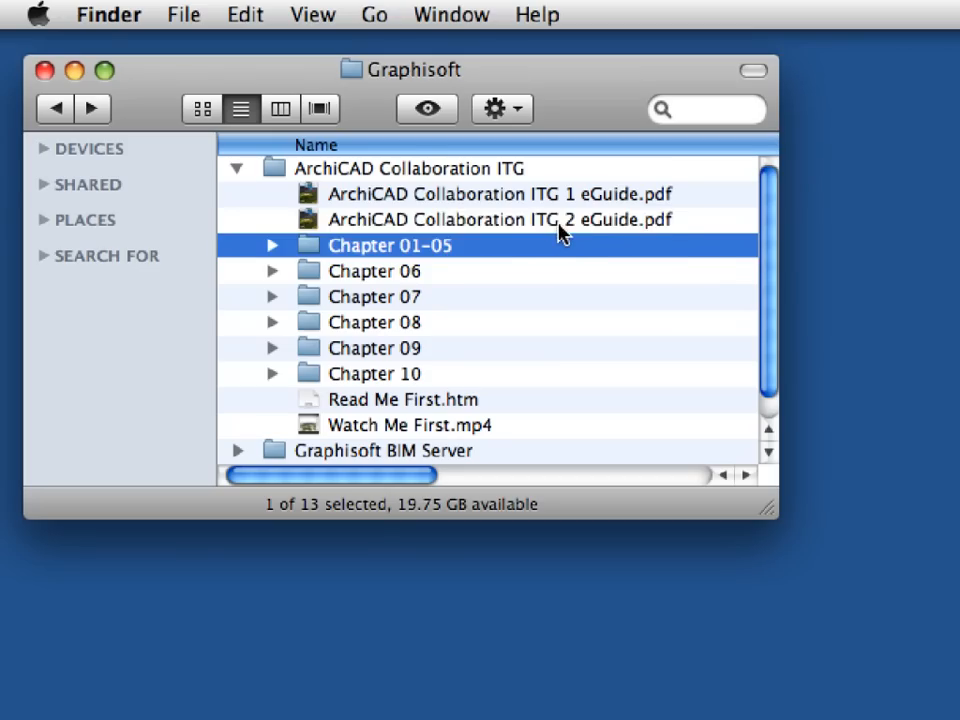
# - Open ArchiCAD Collaboration ITG 1 eGuide.pdf from its context menu
pyautogui.click(500, 194)
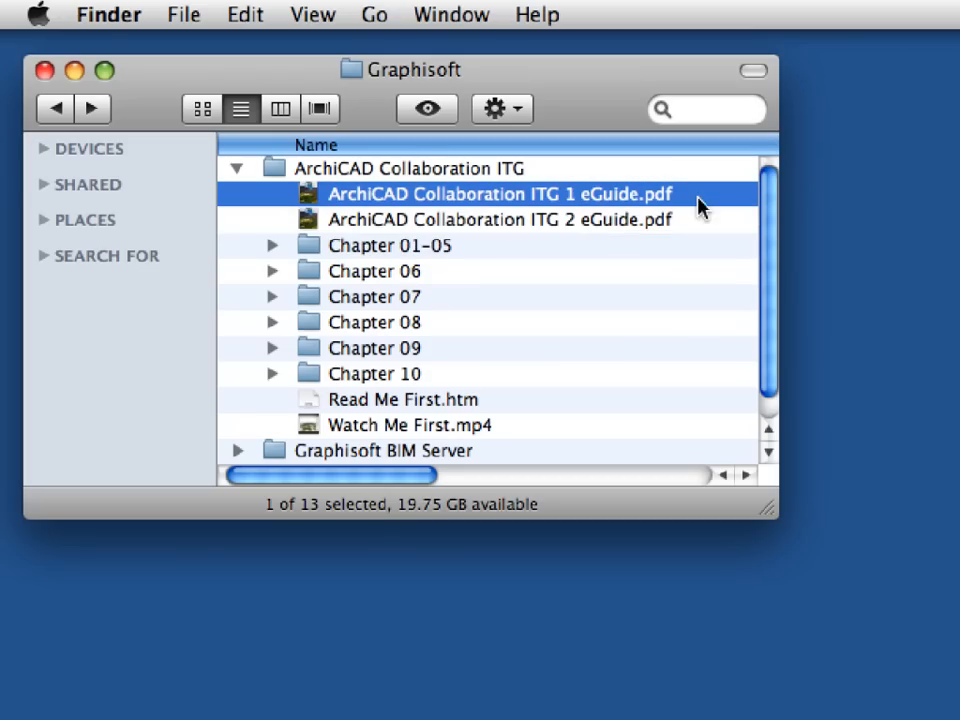
pyautogui.rightClick(500, 194)
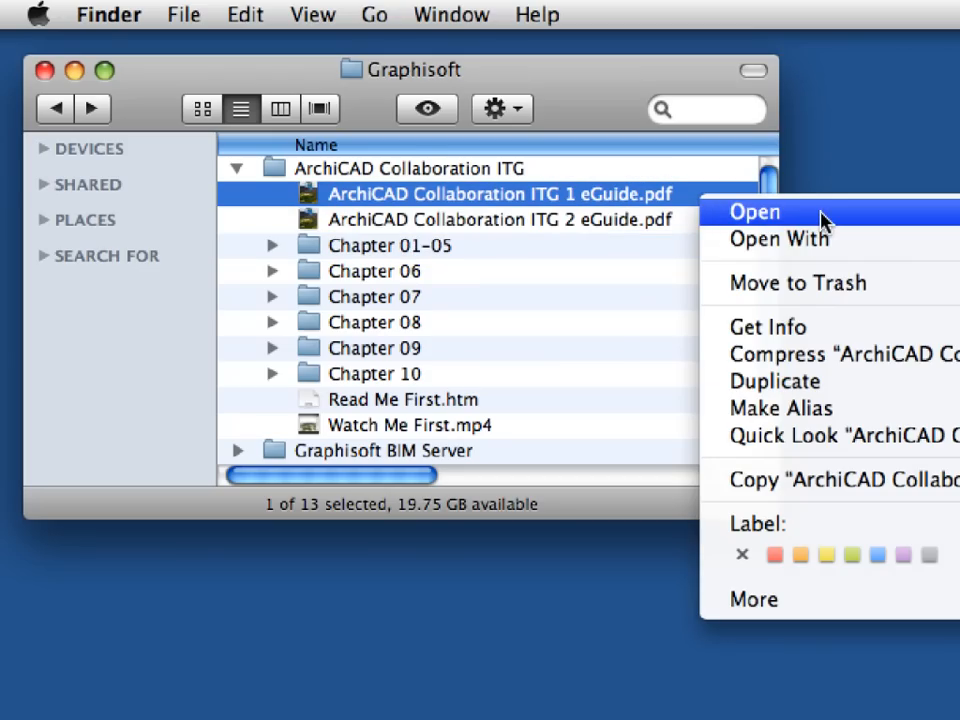
pyautogui.click(754, 212)
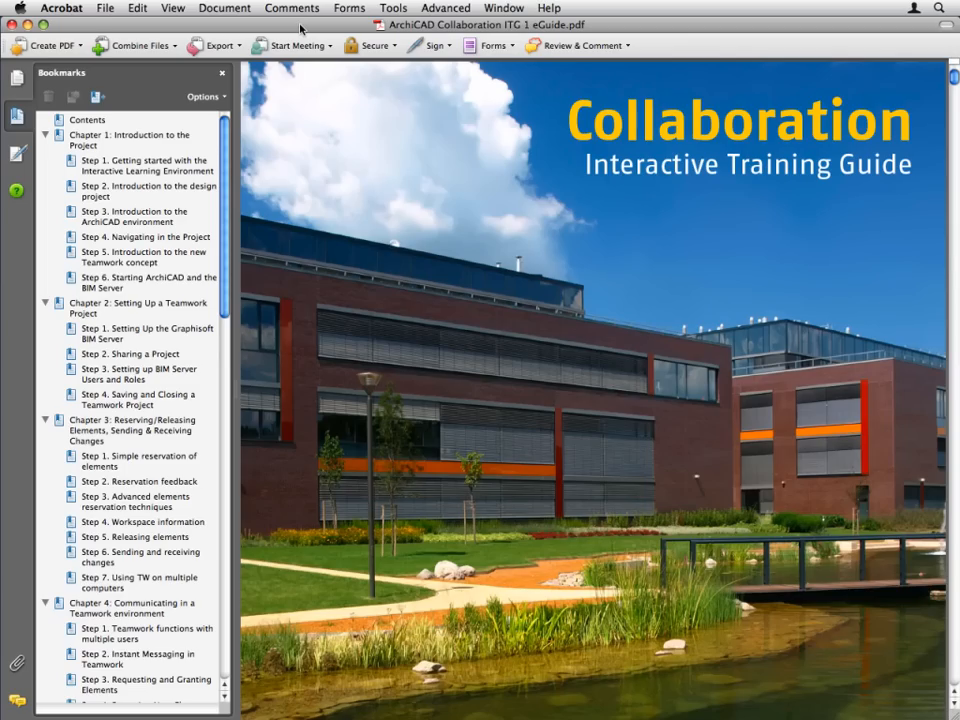
pyautogui.moveTo(228, 148)
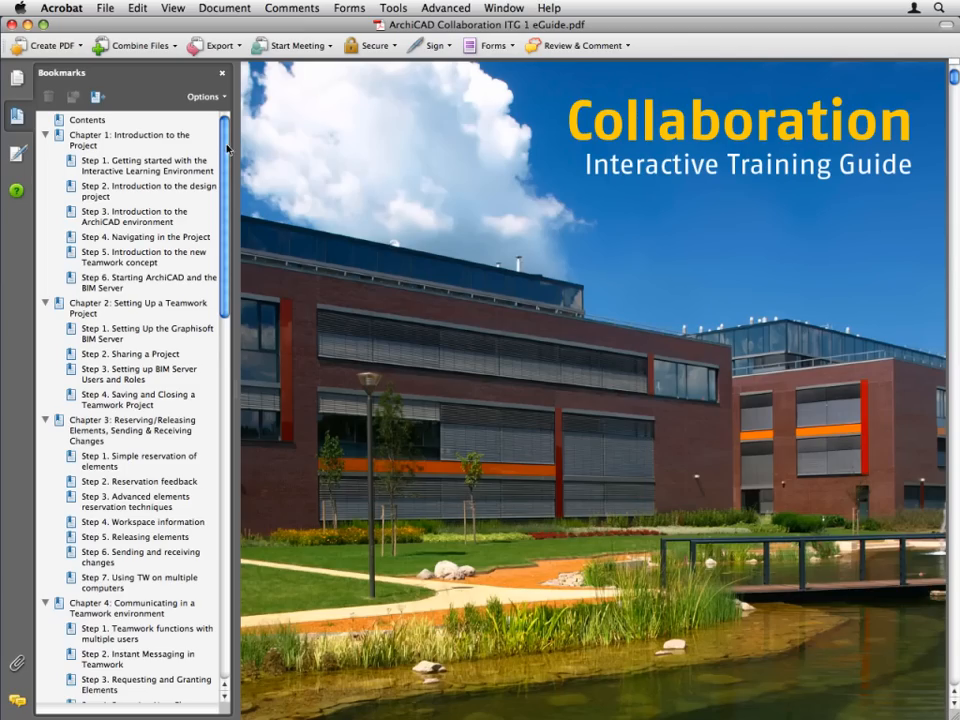
# - Jump through the Chapter 1, 2 and 4 bookmarks to reach Chapter 5: ArchiCAD Teamwork at its best
pyautogui.click(130, 140)
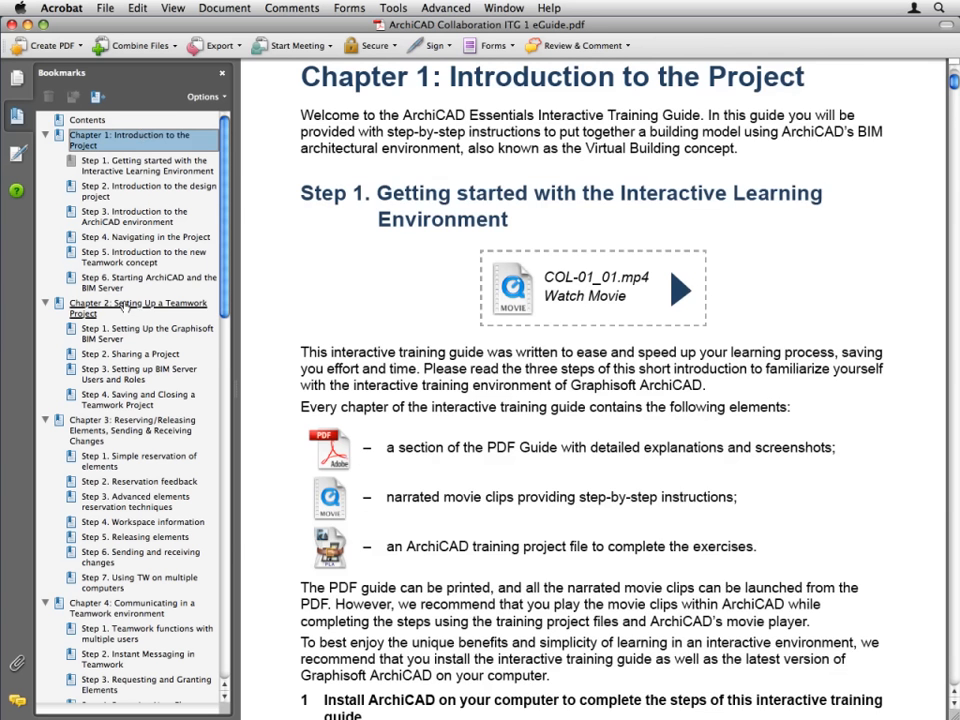
pyautogui.click(138, 308)
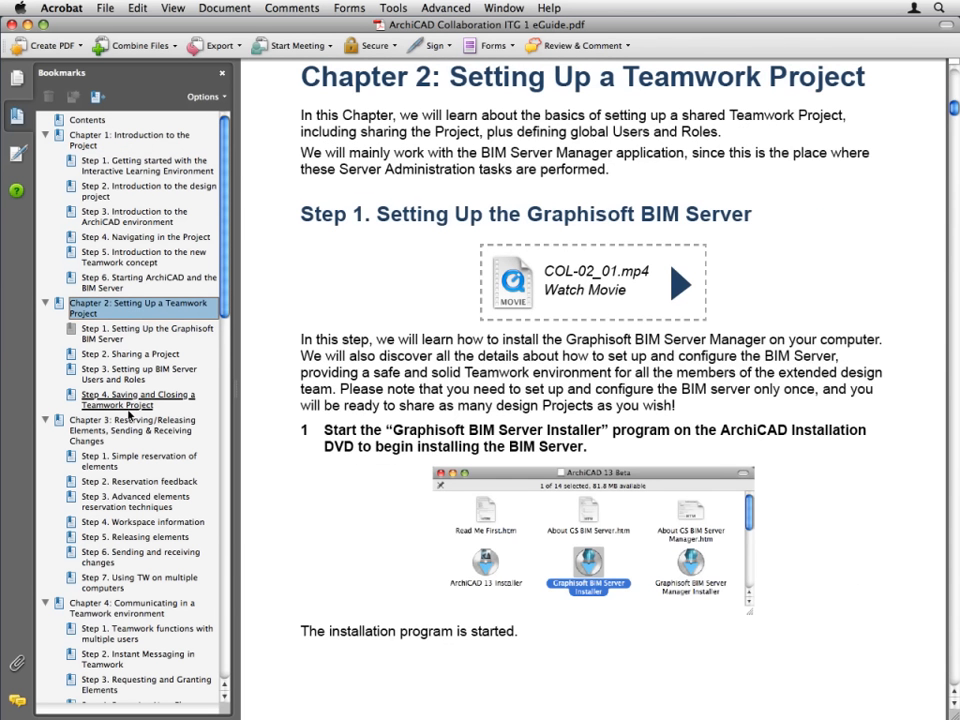
pyautogui.click(136, 430)
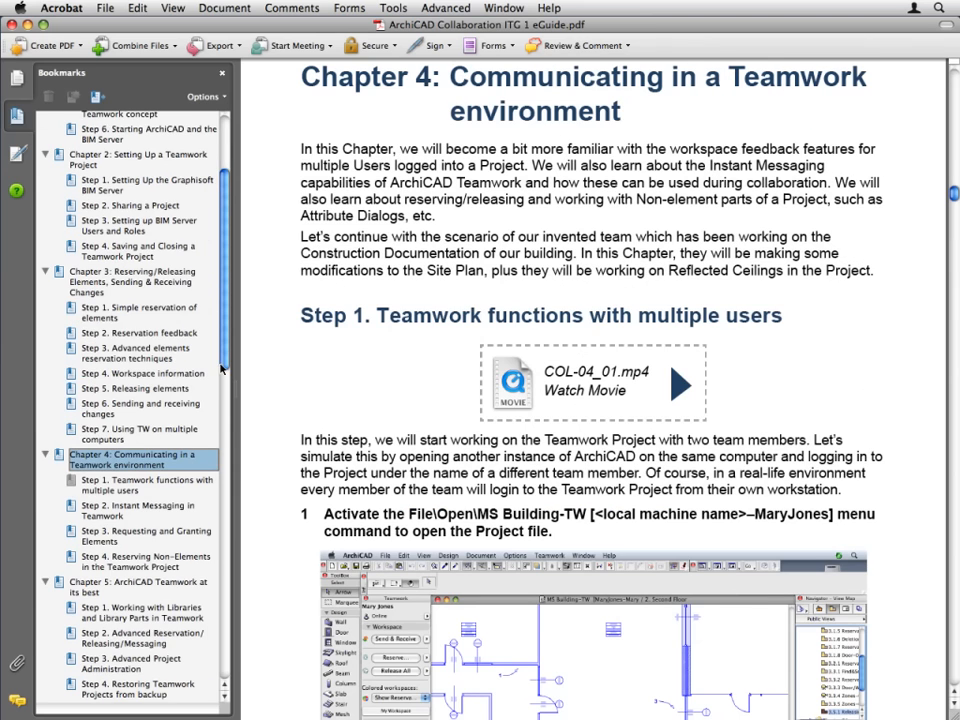
pyautogui.click(140, 248)
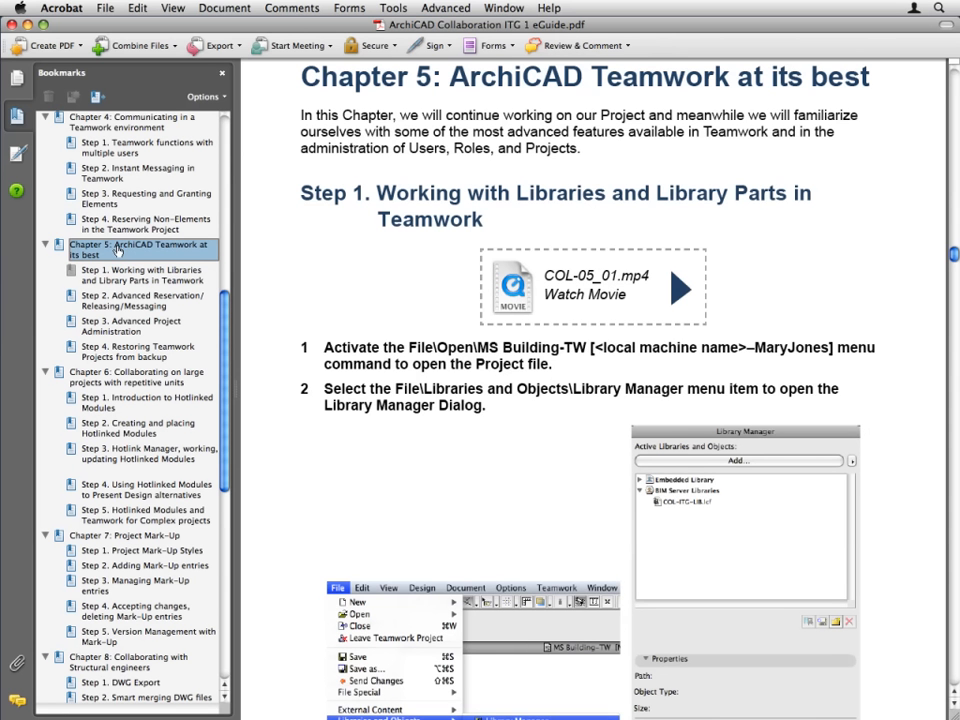
pyautogui.moveTo(620, 292)
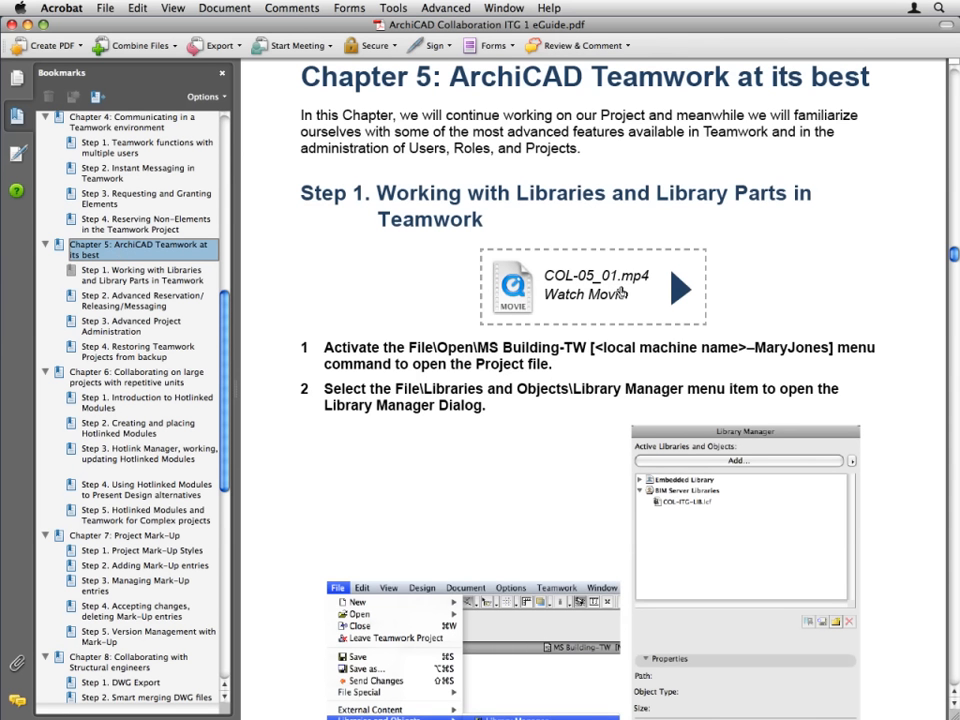
pyautogui.moveTo(620, 294)
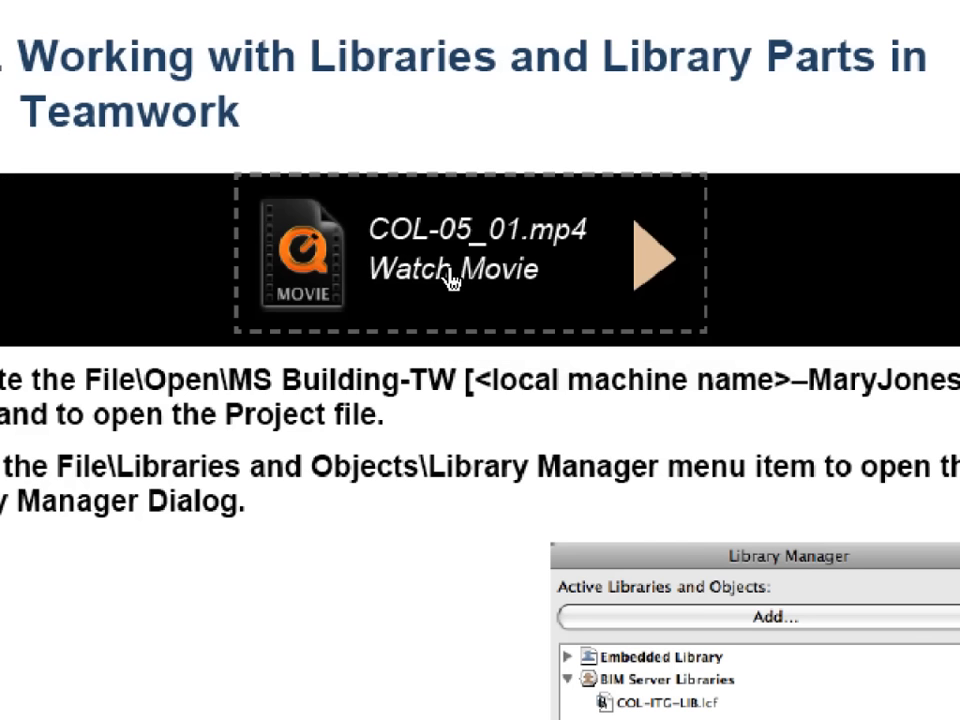
# - Start the COL-05_01.mp4 Watch Movie link and allow the guide to open the file
pyautogui.click(450, 270)
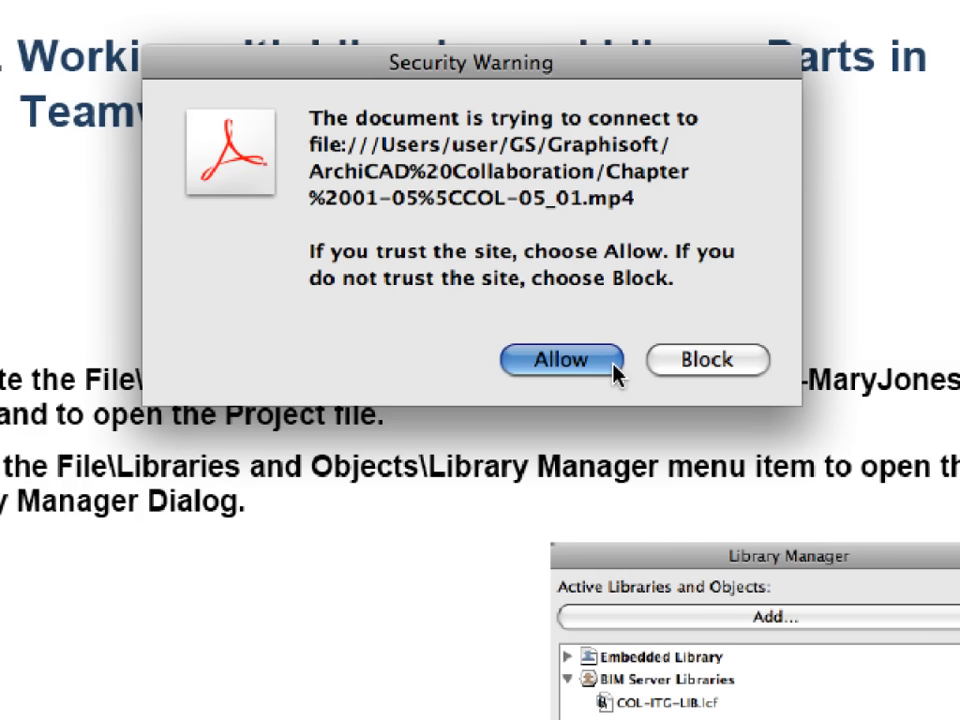
pyautogui.click(560, 360)
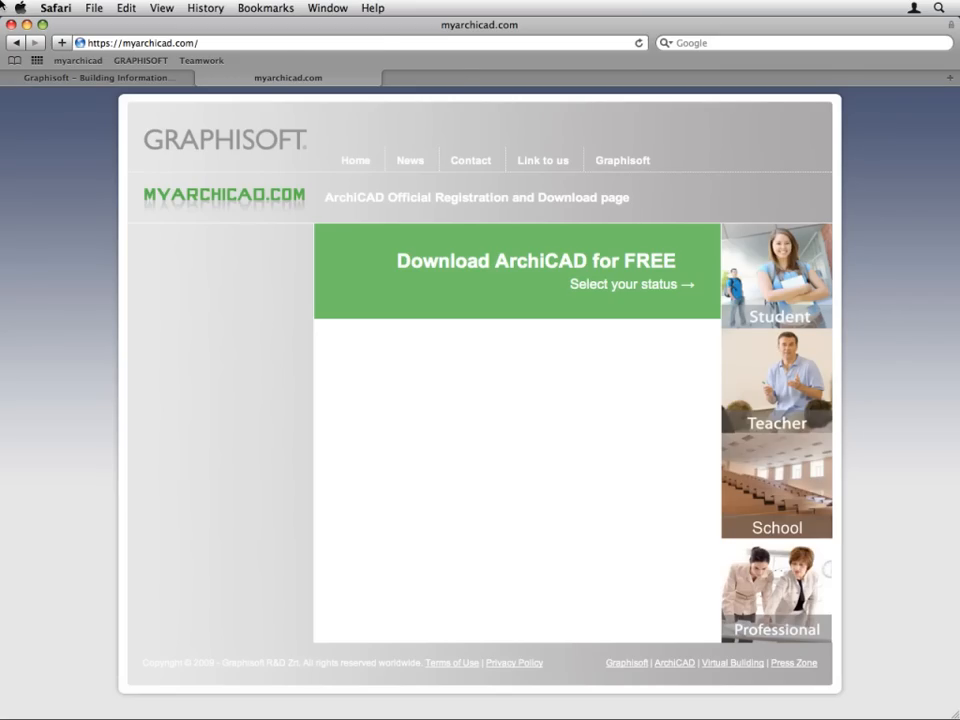
pyautogui.moveTo(580, 198)
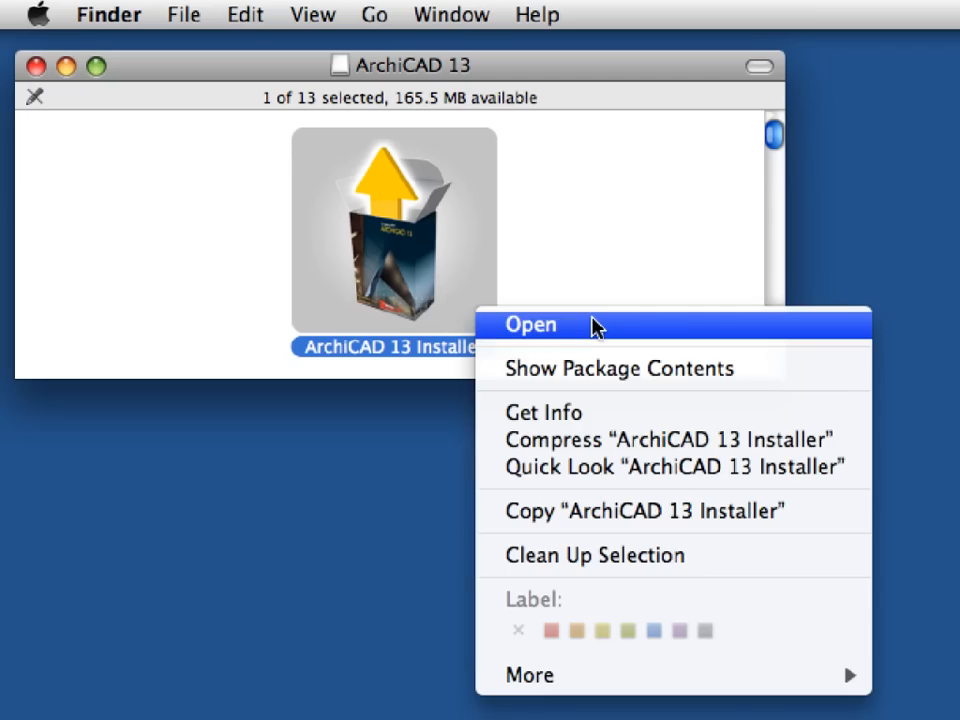
# - Run the ArchiCAD 13 installer, accept the license and keep desktop icon, Dock icon and update checking enabled
pyautogui.click(530, 324)
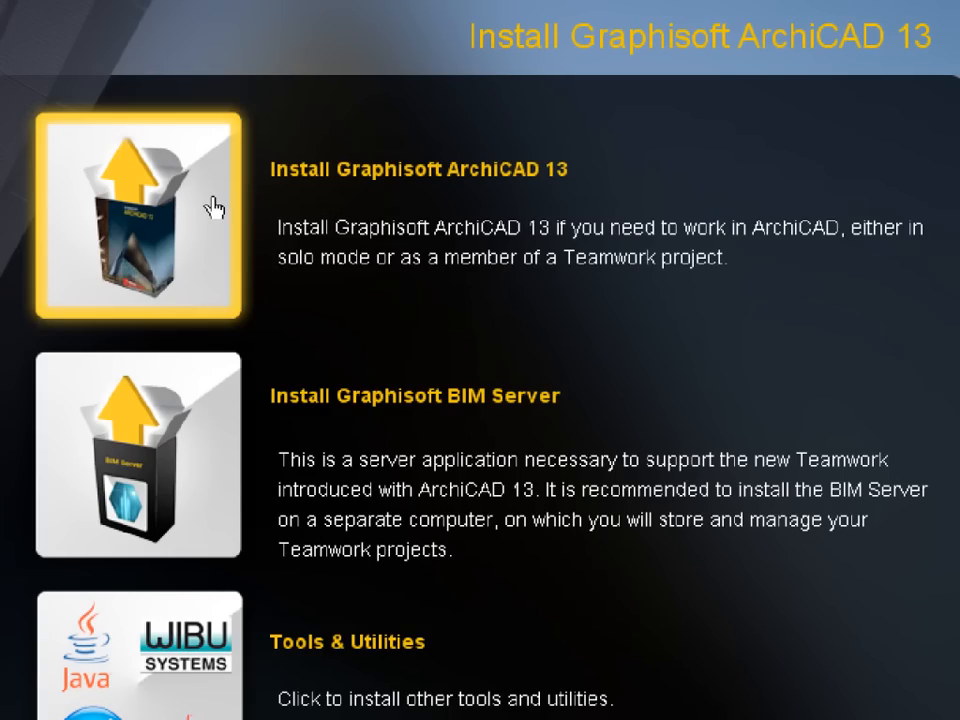
pyautogui.click(138, 216)
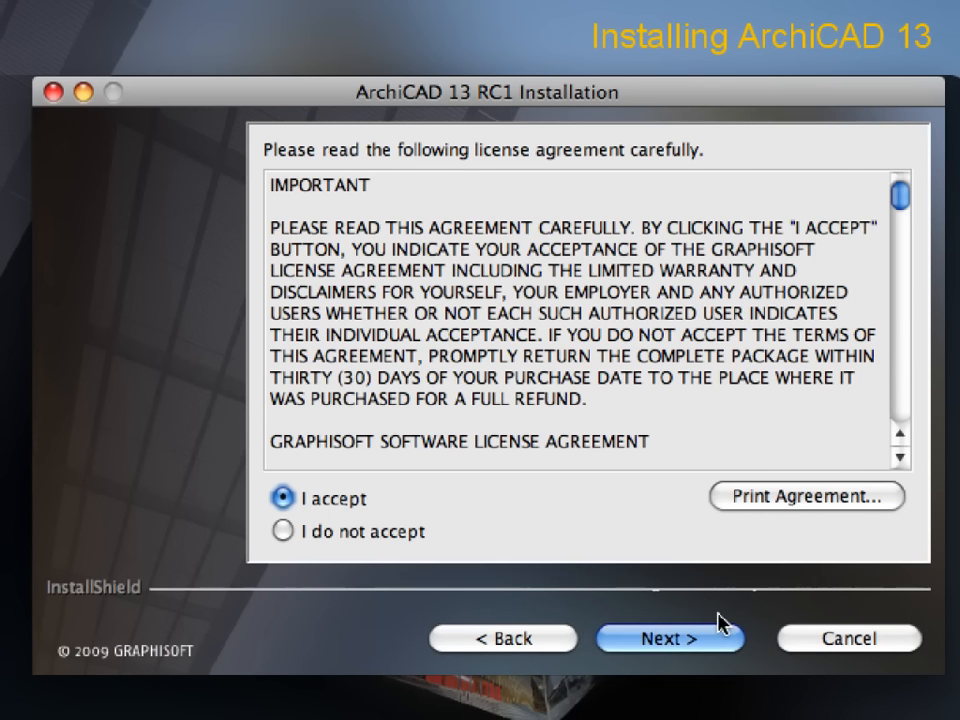
pyautogui.click(668, 638)
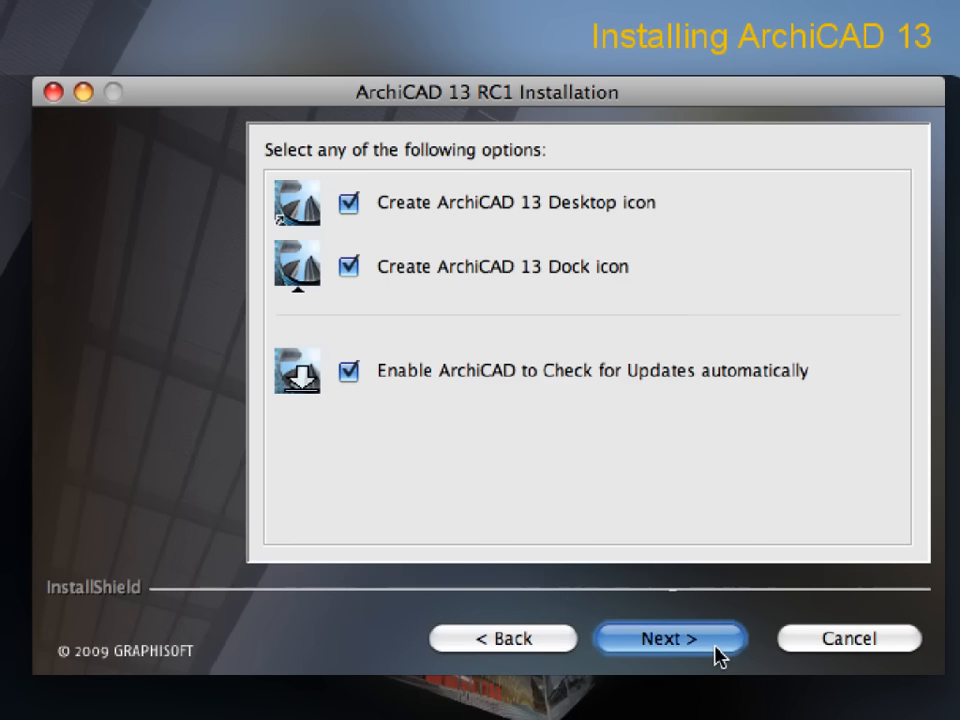
pyautogui.click(668, 638)
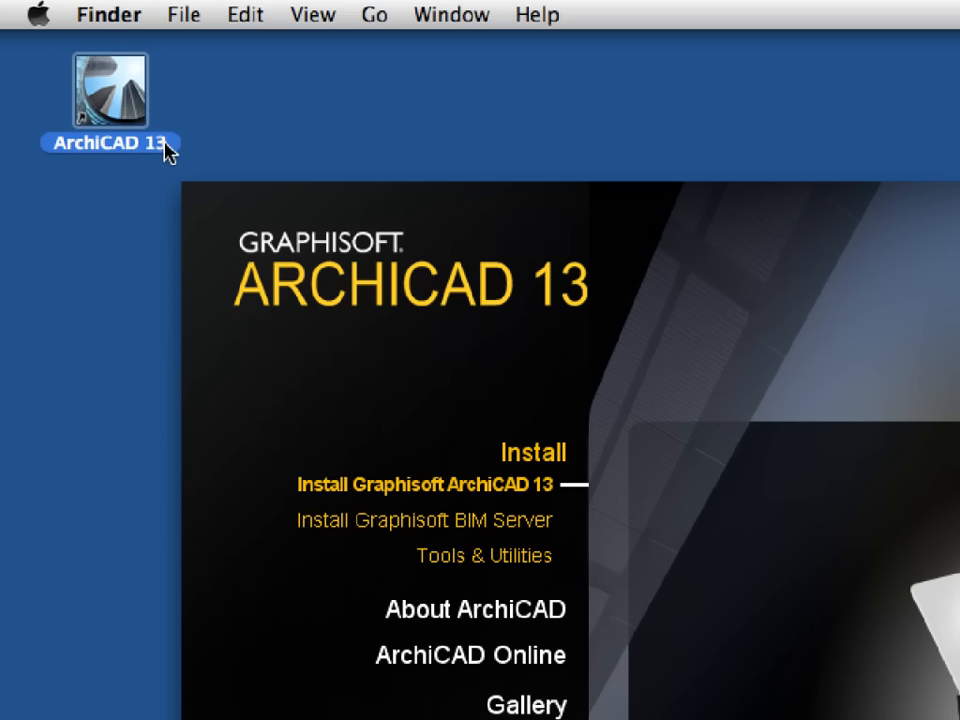
# - Launch ArchiCAD 13 from its desktop shortcut and start it with the Standard Profile 13 work environment
pyautogui.rightClick(110, 96)
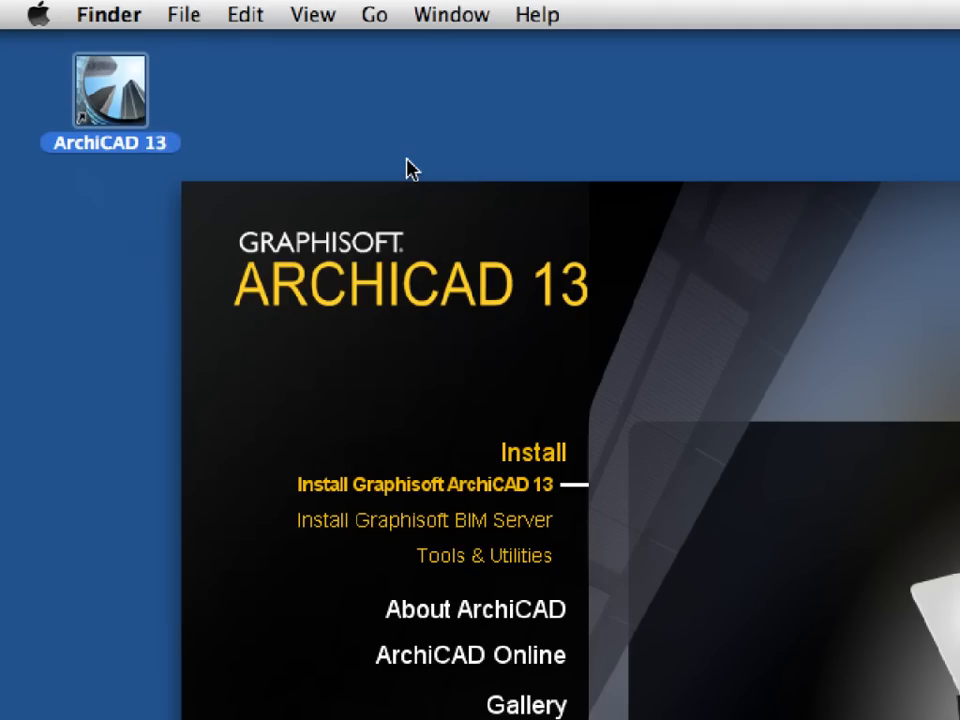
pyautogui.click(424, 486)
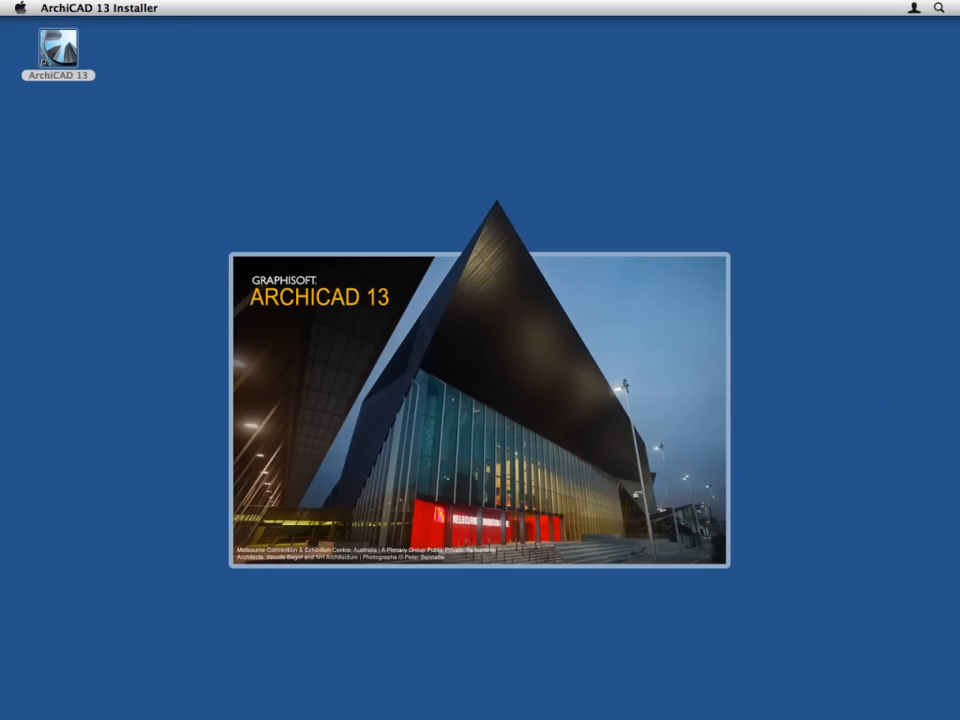
pyautogui.click(712, 568)
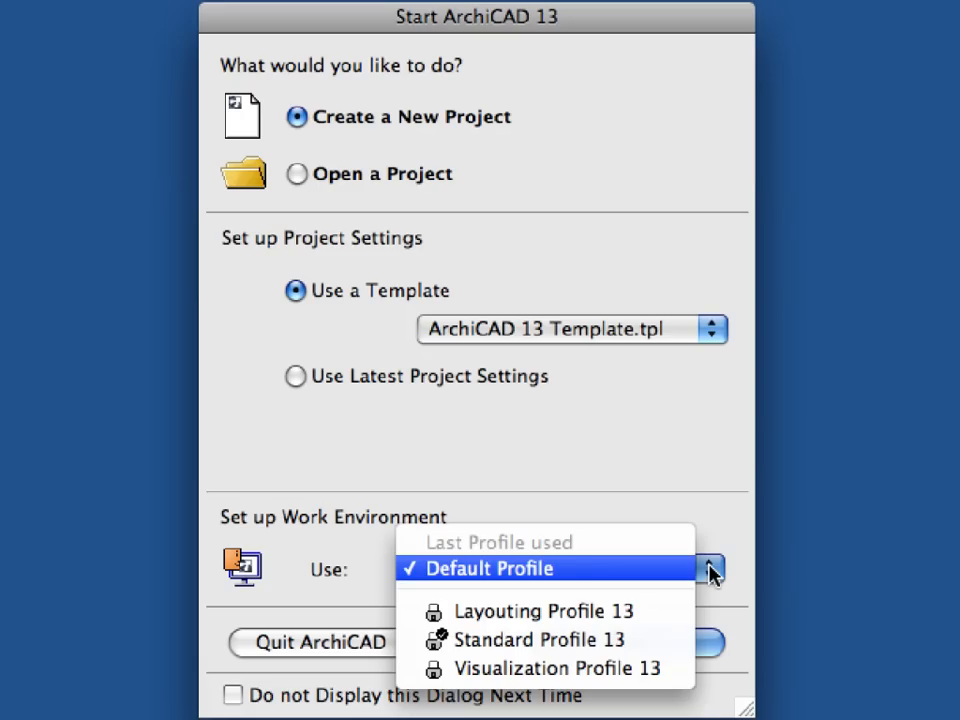
pyautogui.moveTo(540, 640)
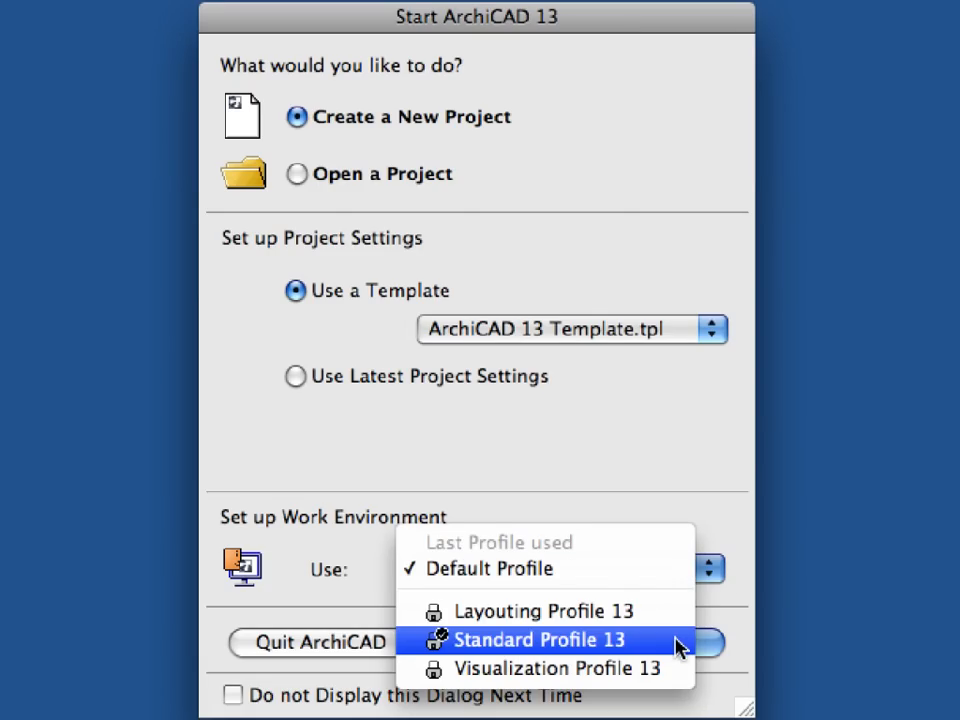
pyautogui.click(540, 640)
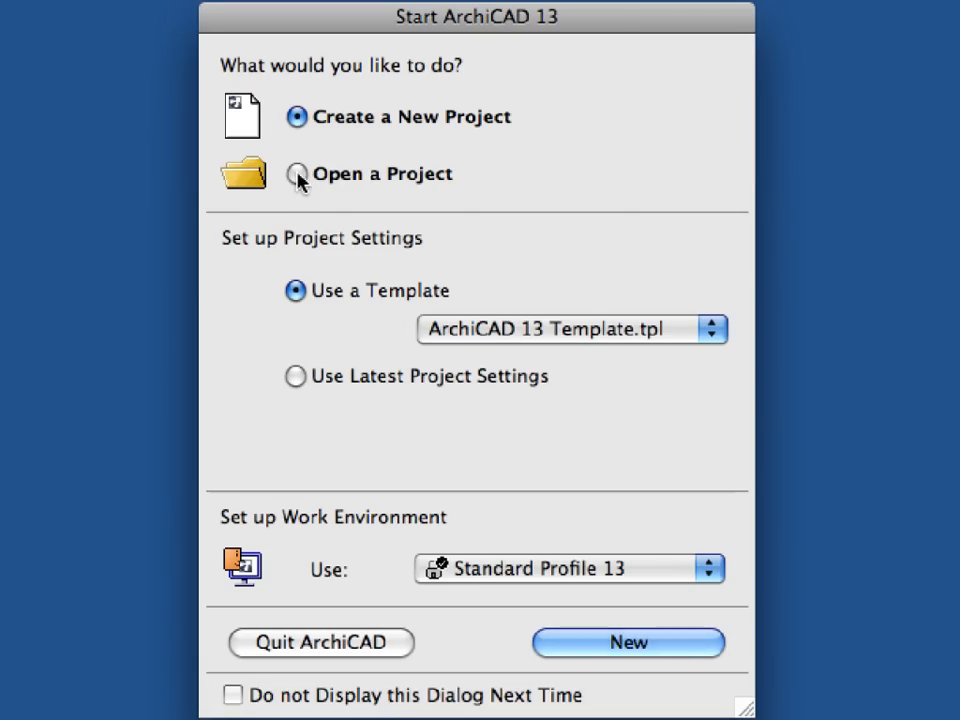
pyautogui.click(296, 172)
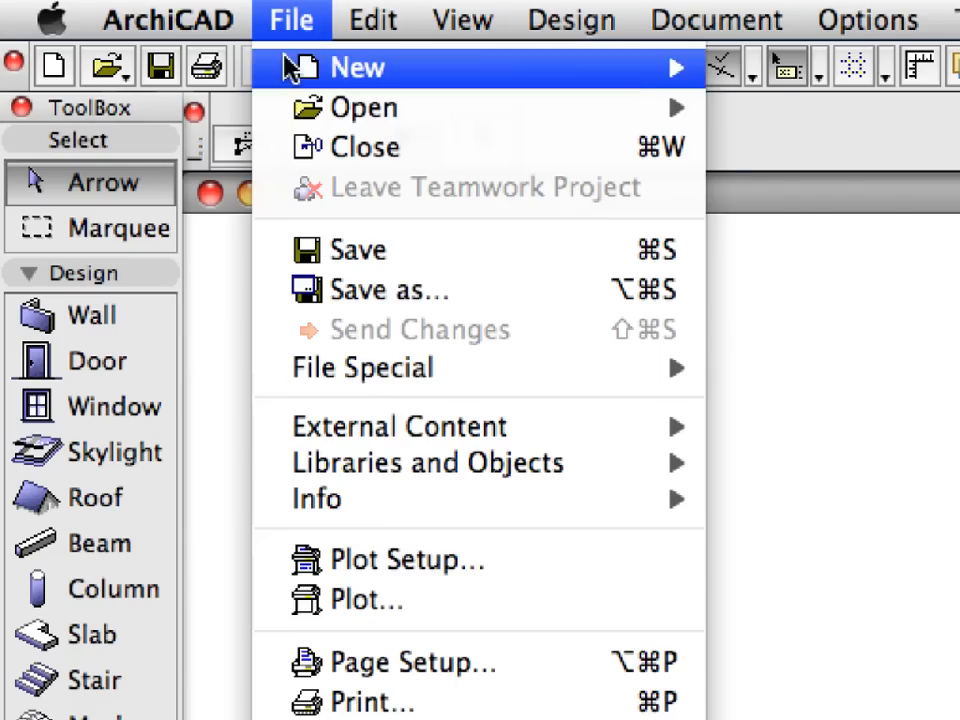
pyautogui.moveTo(364, 108)
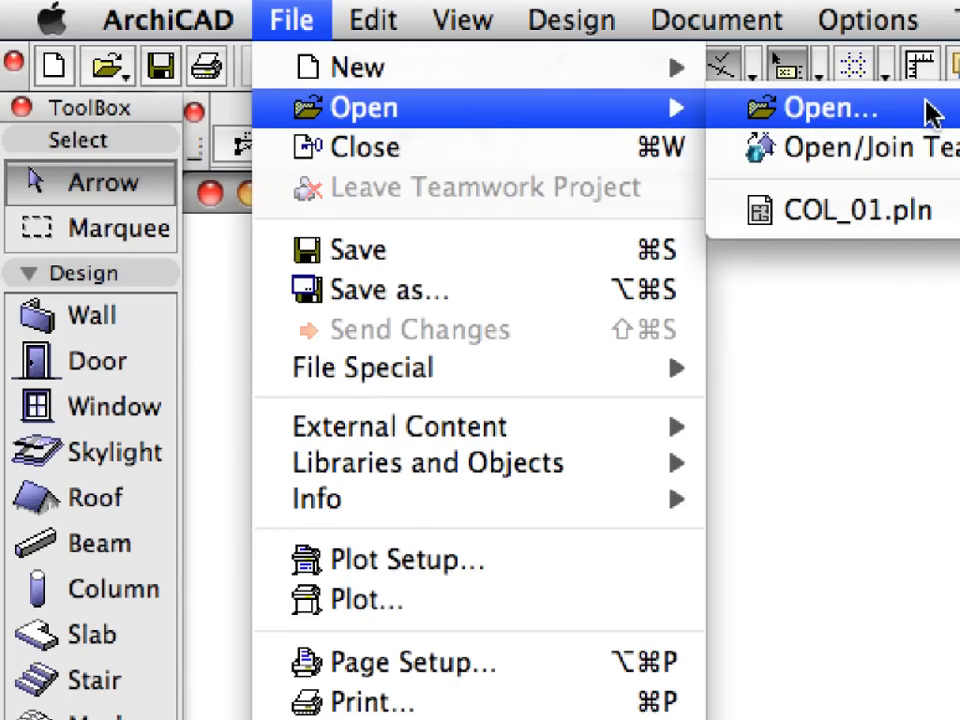
# - Bring up the Open project window on the ArchiCAD Collaboration ITG folder
pyautogui.click(832, 108)
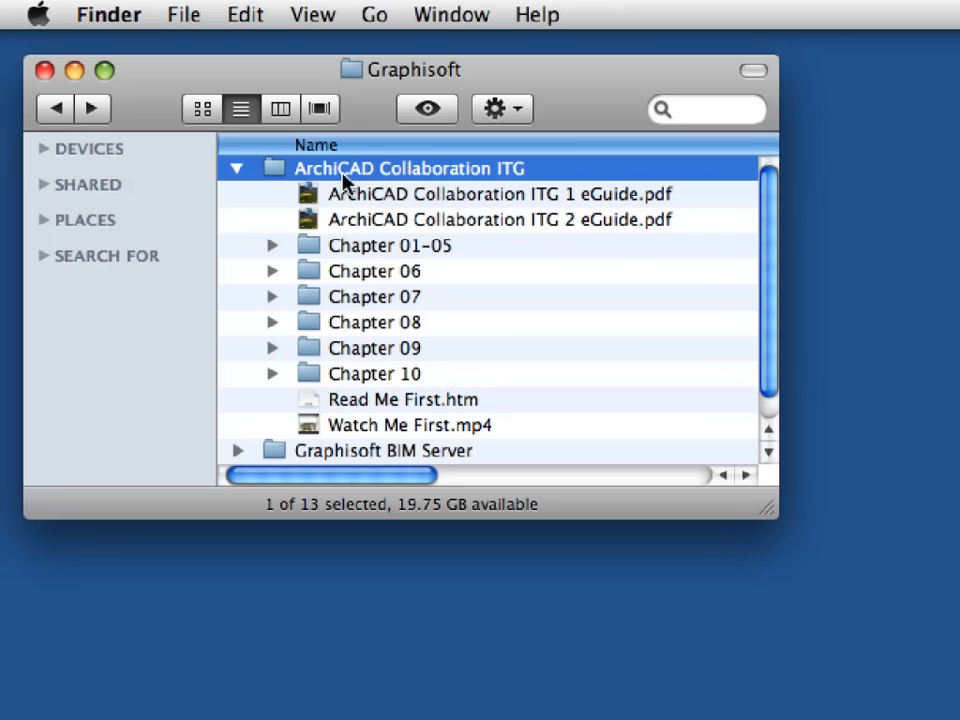
pyautogui.moveTo(536, 180)
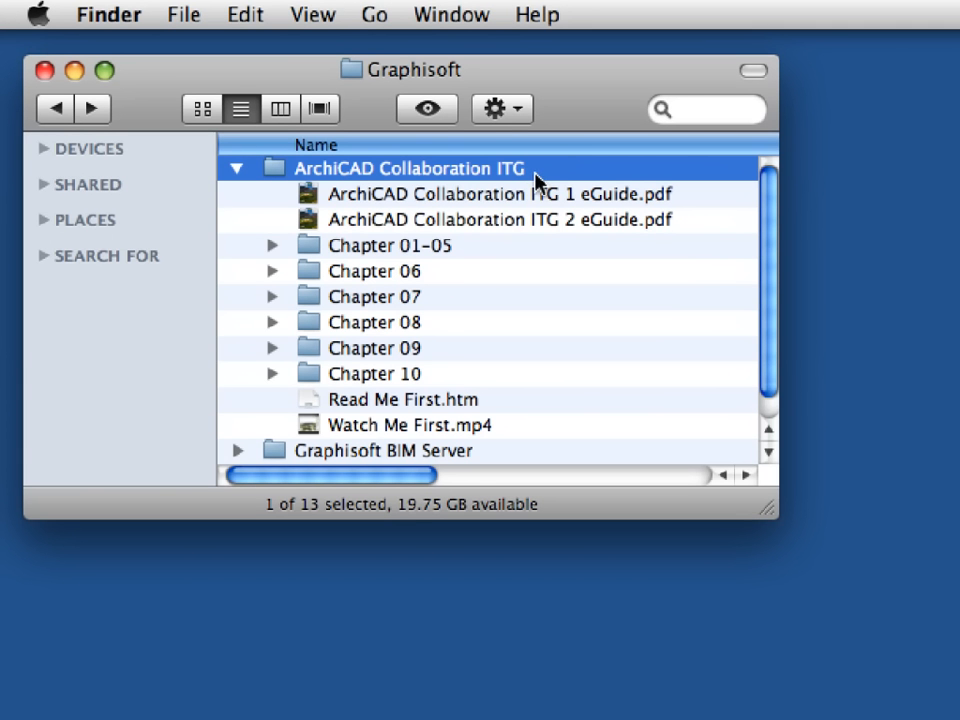
pyautogui.moveTo(344, 90)
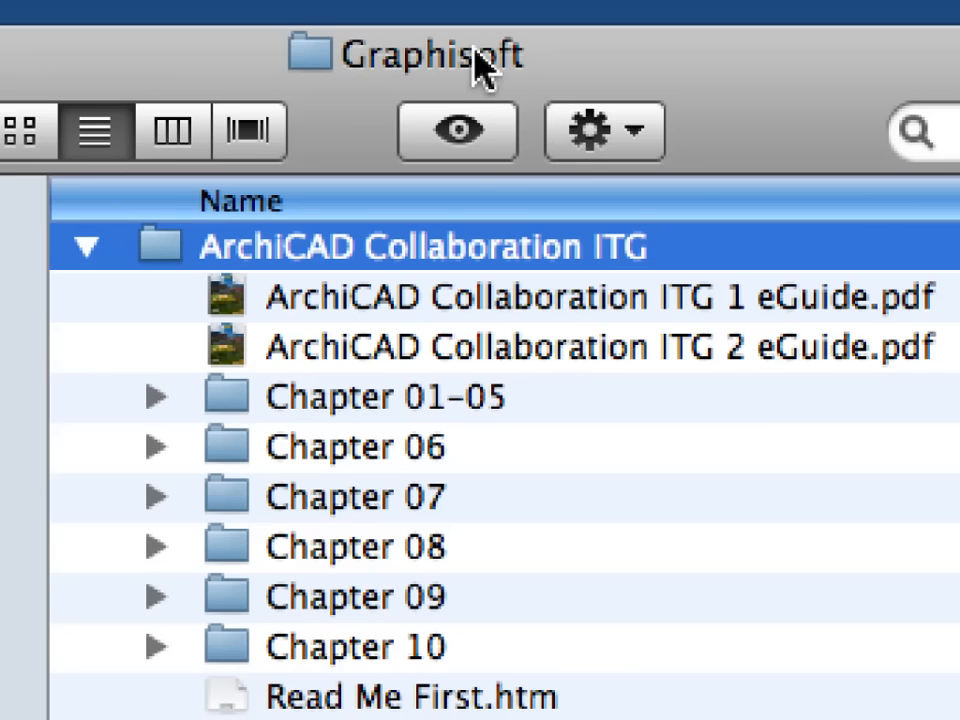
pyautogui.moveTo(700, 270)
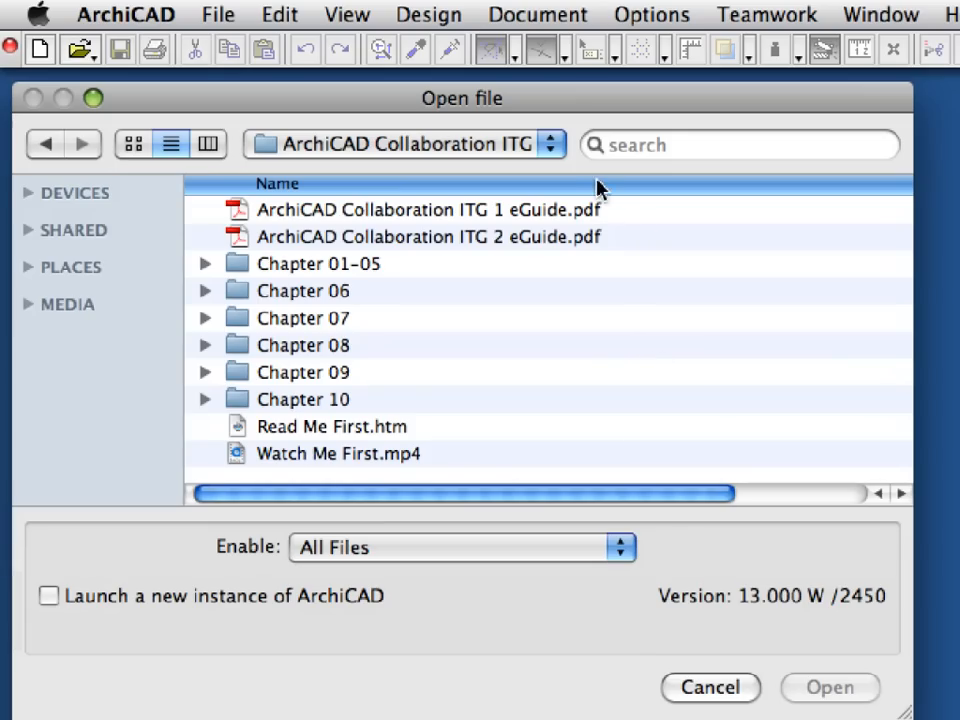
pyautogui.moveTo(556, 172)
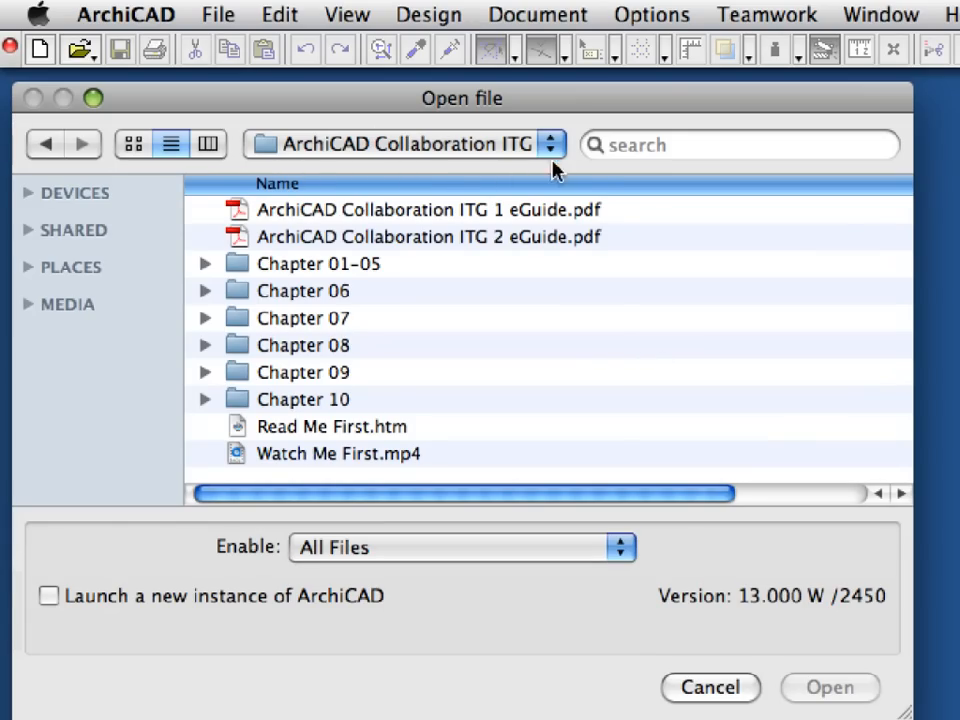
# - Browse the chapter folders and select COL_01.pln inside Chapter 01-05
pyautogui.click(318, 264)
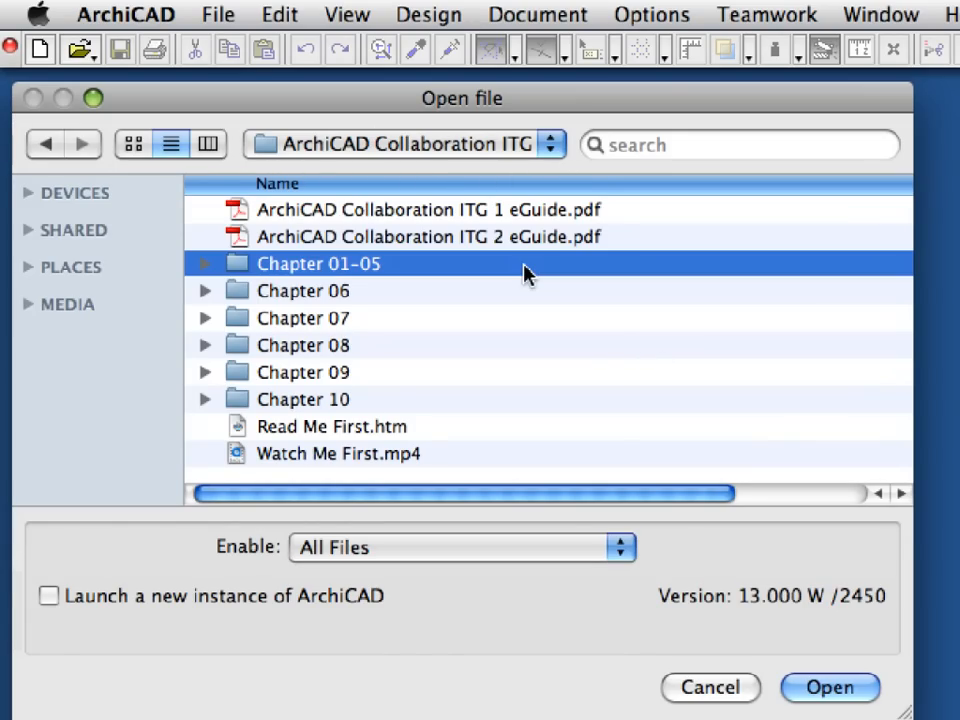
pyautogui.moveTo(518, 278)
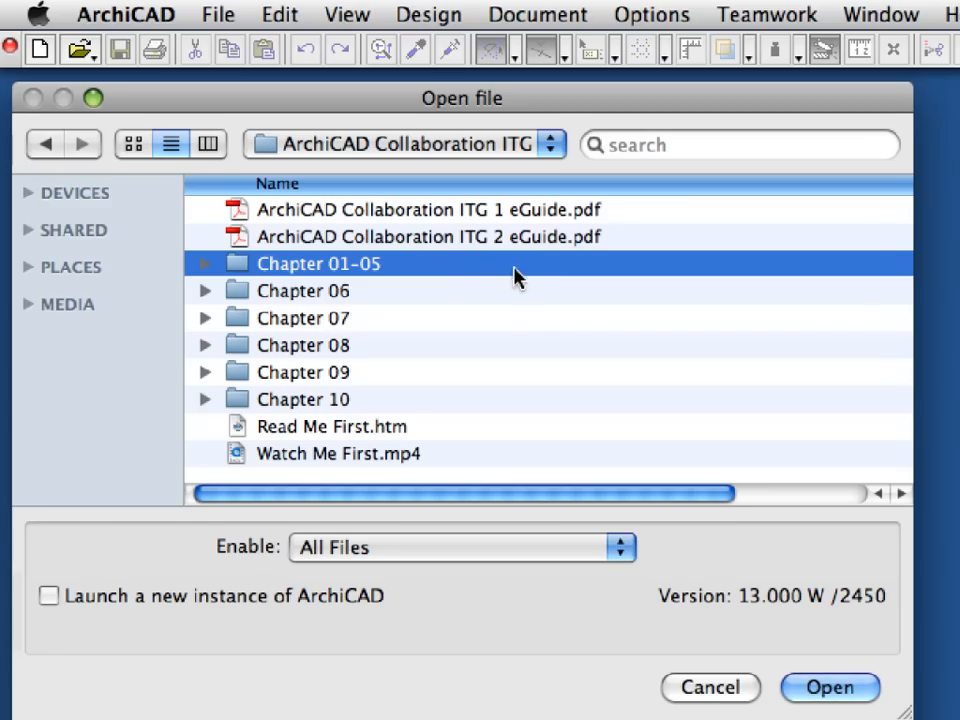
pyautogui.click(304, 316)
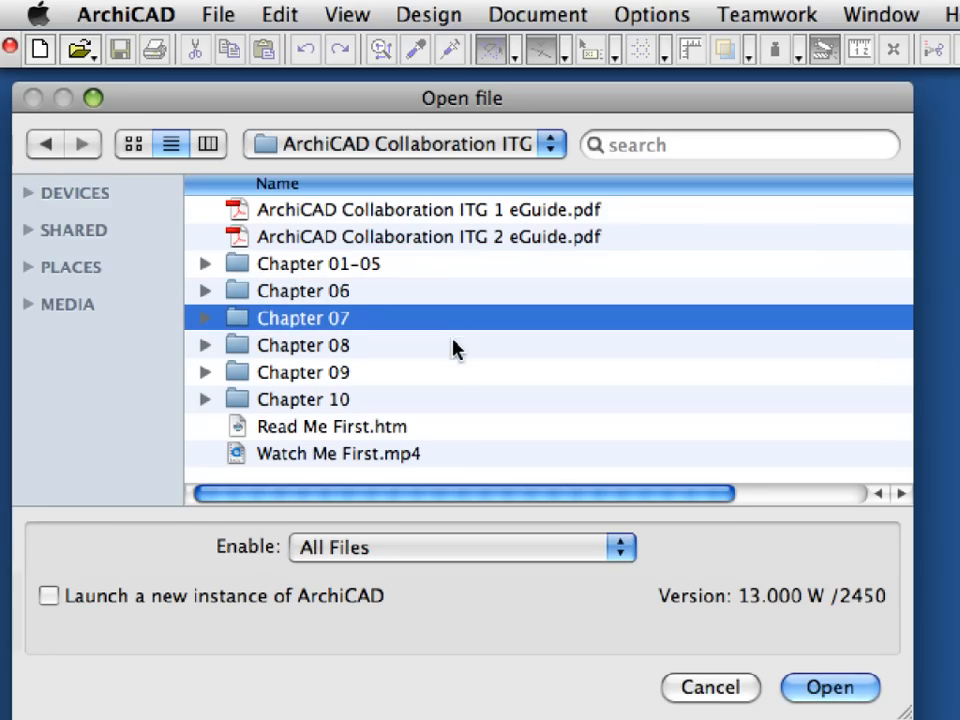
pyautogui.click(304, 400)
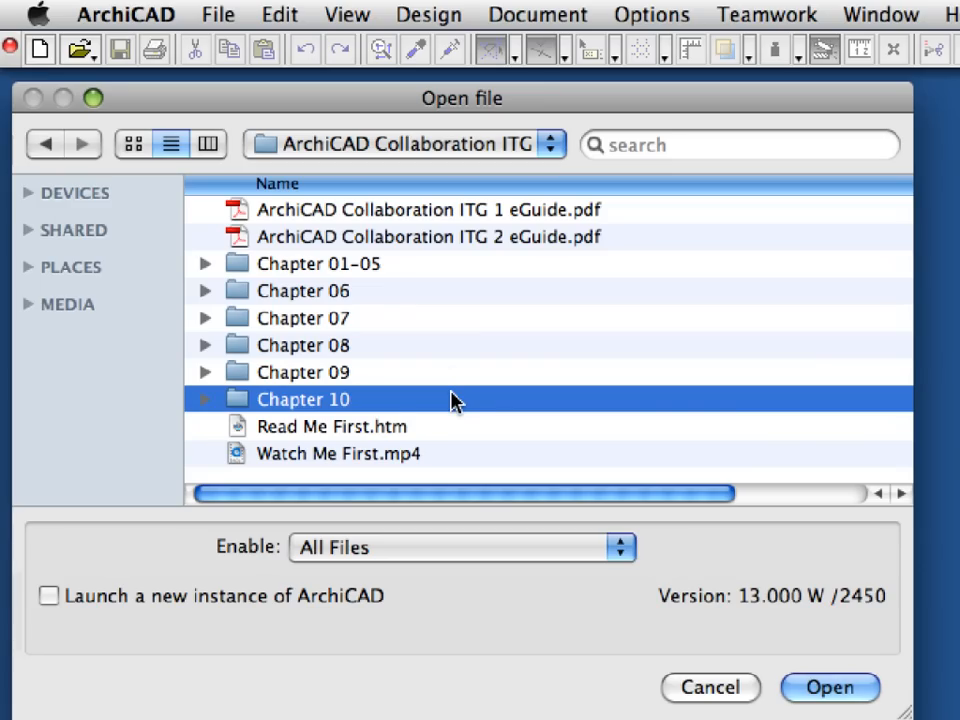
pyautogui.click(318, 264)
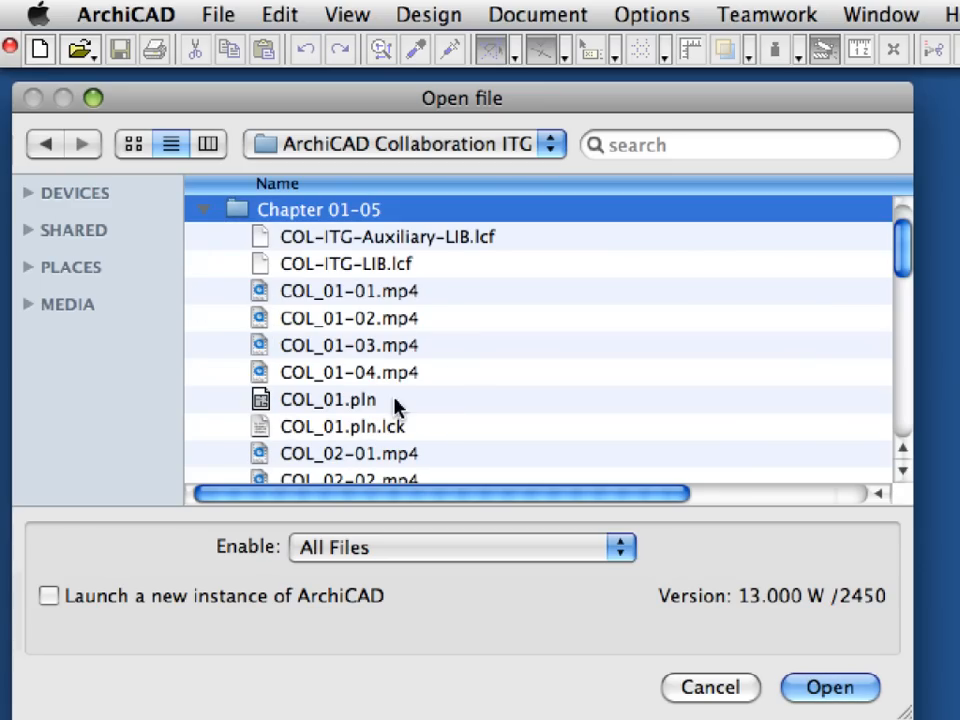
pyautogui.click(328, 400)
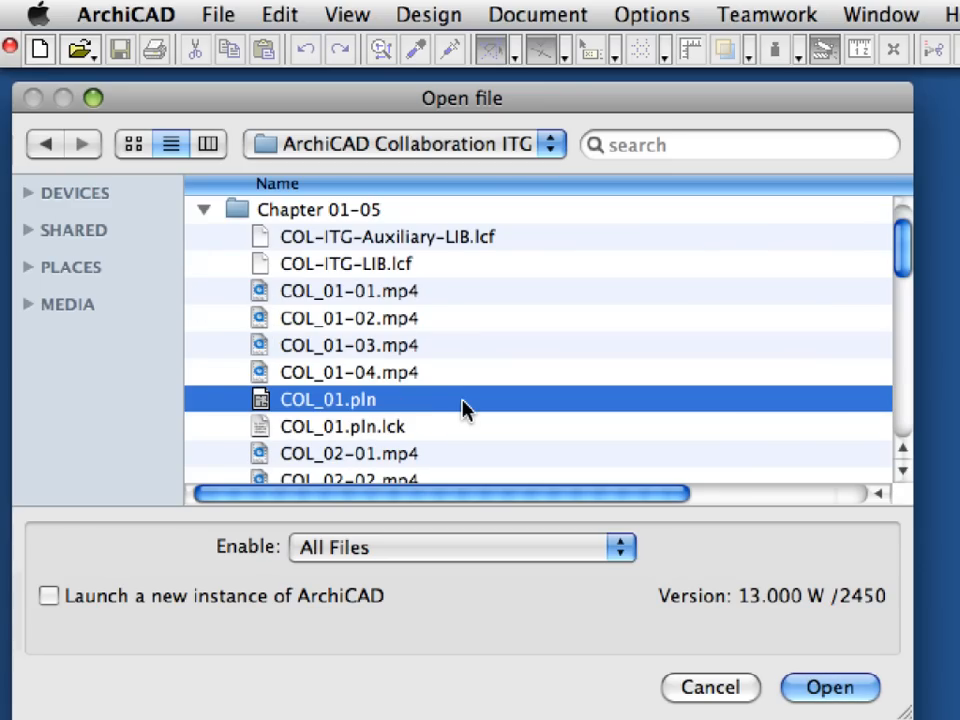
# - Inspect the COL-ITG-LIB.lcf and COL-ITG-Auxiliary-LIB.lcf library files in the folder
pyautogui.click(374, 236)
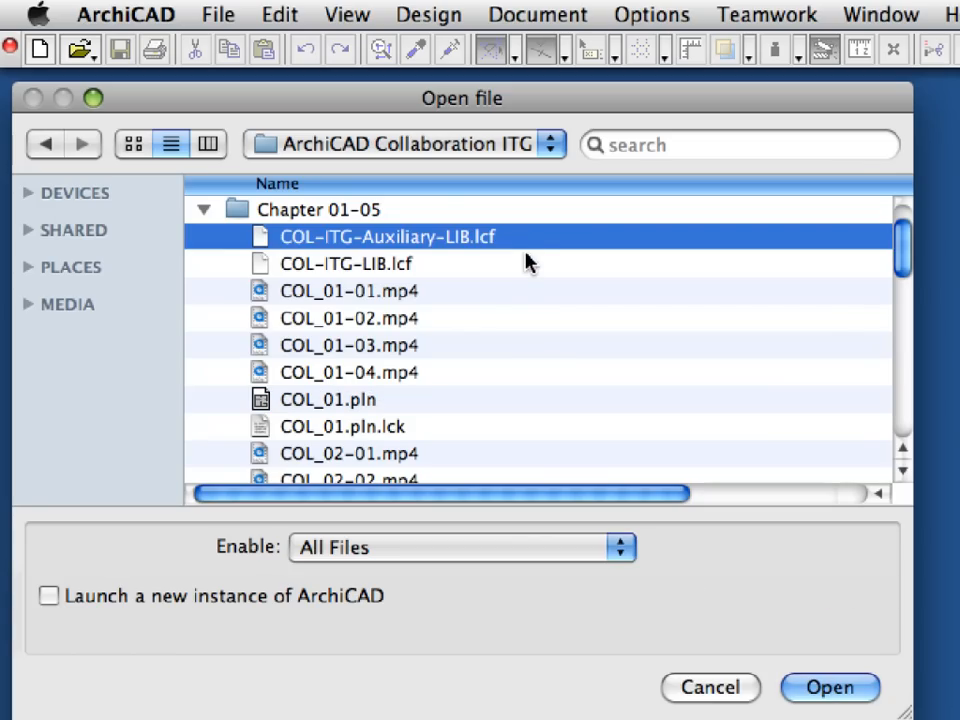
pyautogui.click(360, 264)
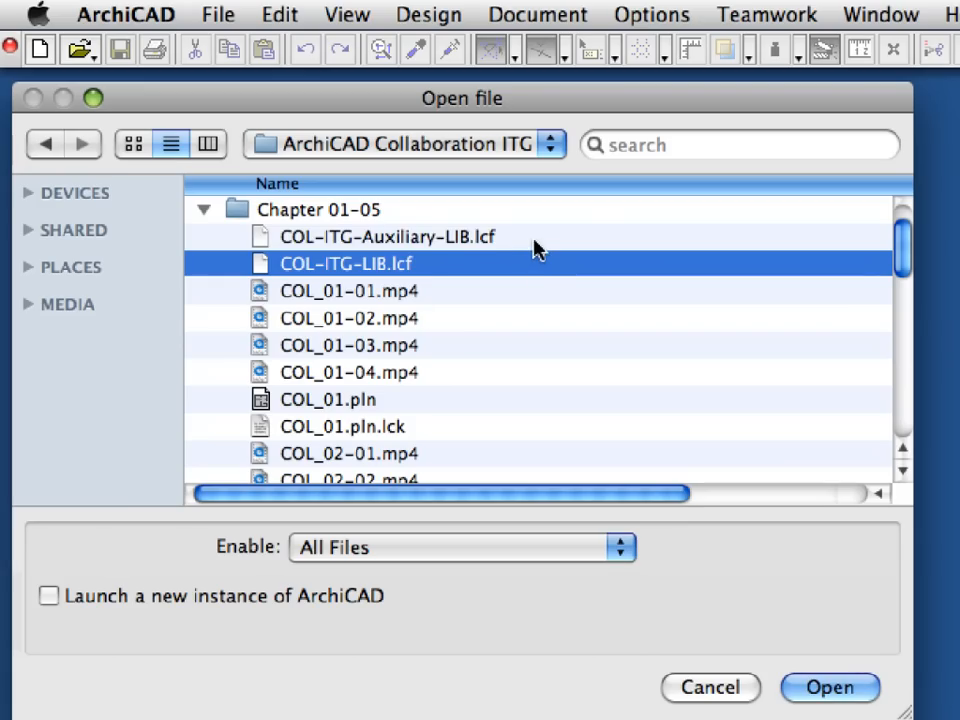
pyautogui.click(374, 236)
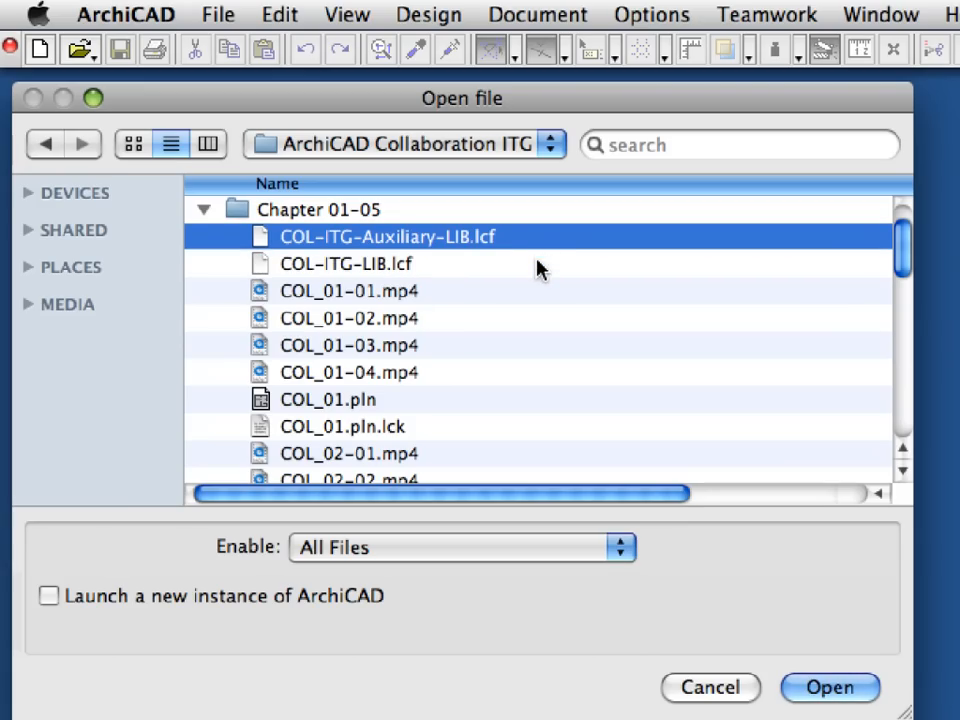
pyautogui.click(344, 264)
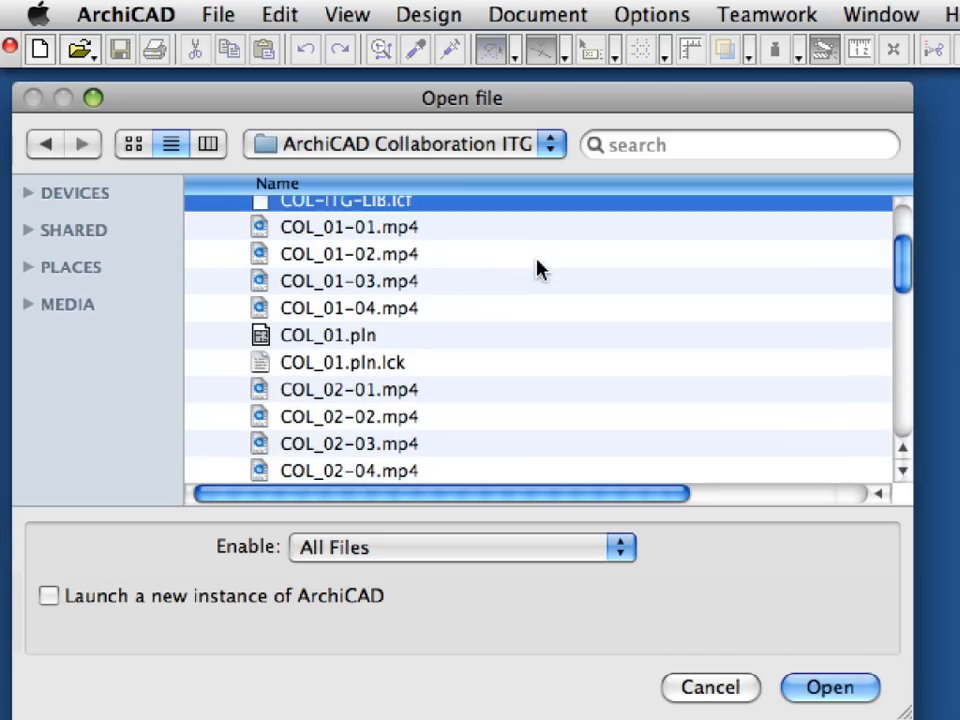
pyautogui.scroll(-3)
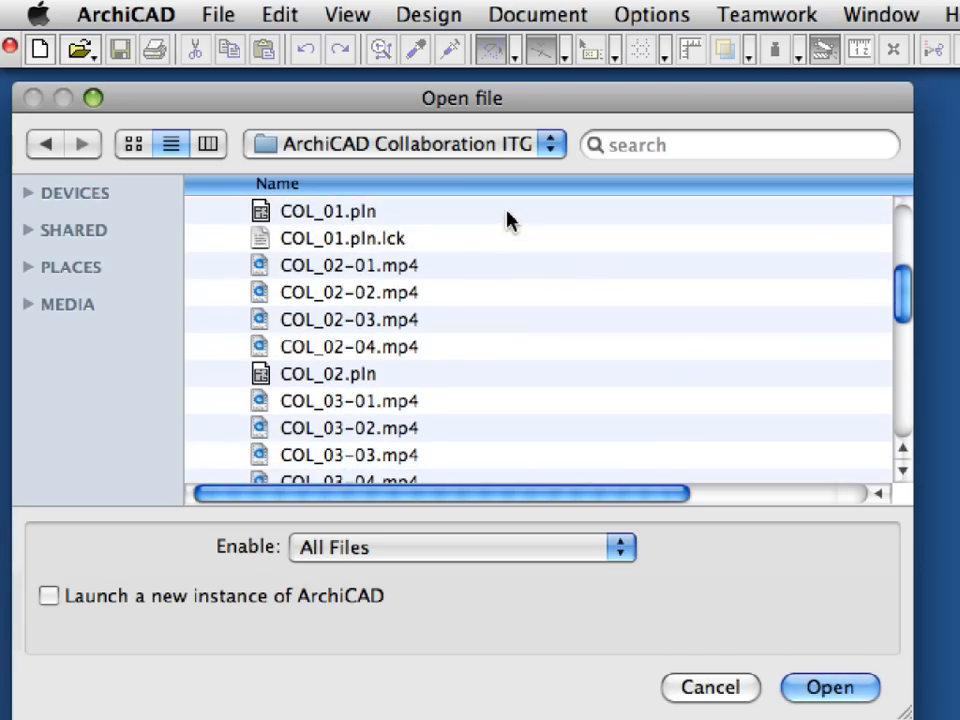
# - Compare COL_01.pln and COL_02.pln and leave COL_01.pln selected for opening
pyautogui.click(328, 212)
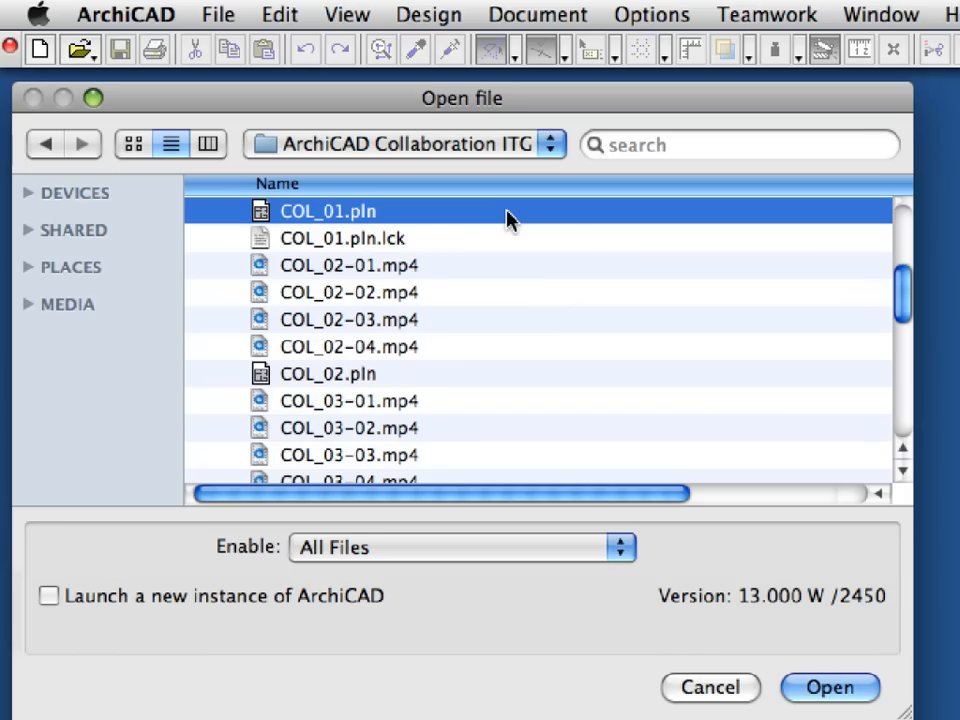
pyautogui.moveTo(524, 378)
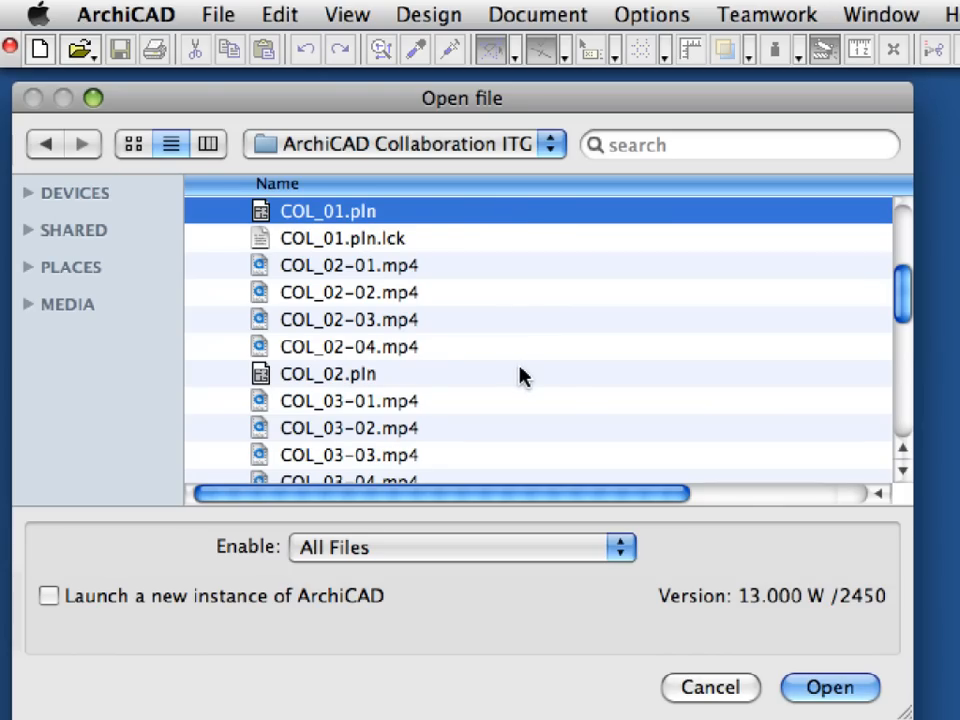
pyautogui.click(328, 374)
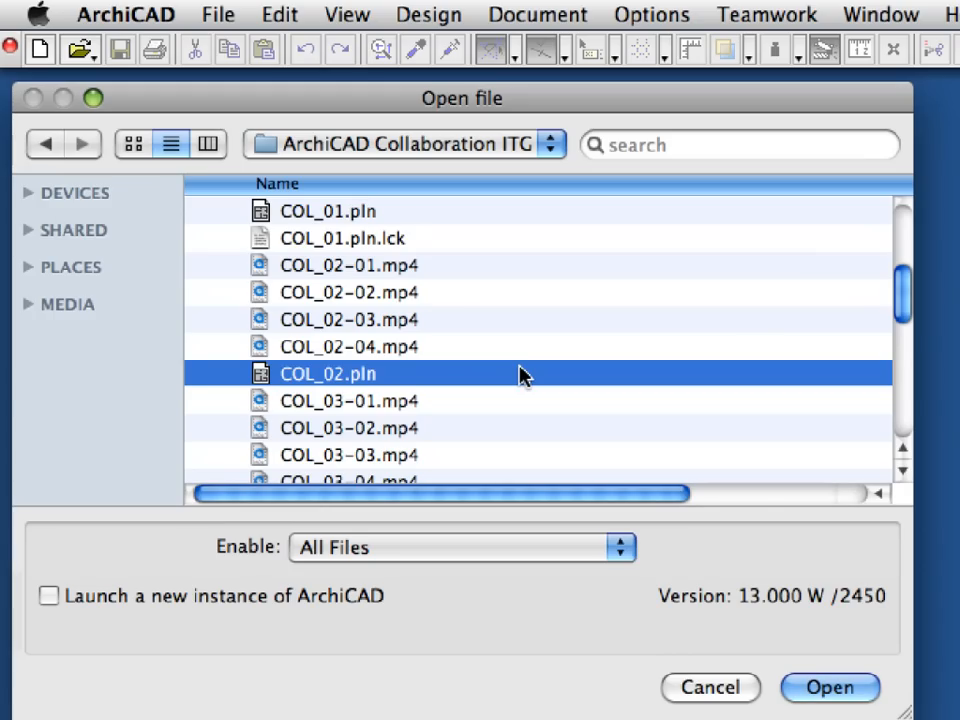
pyautogui.moveTo(548, 278)
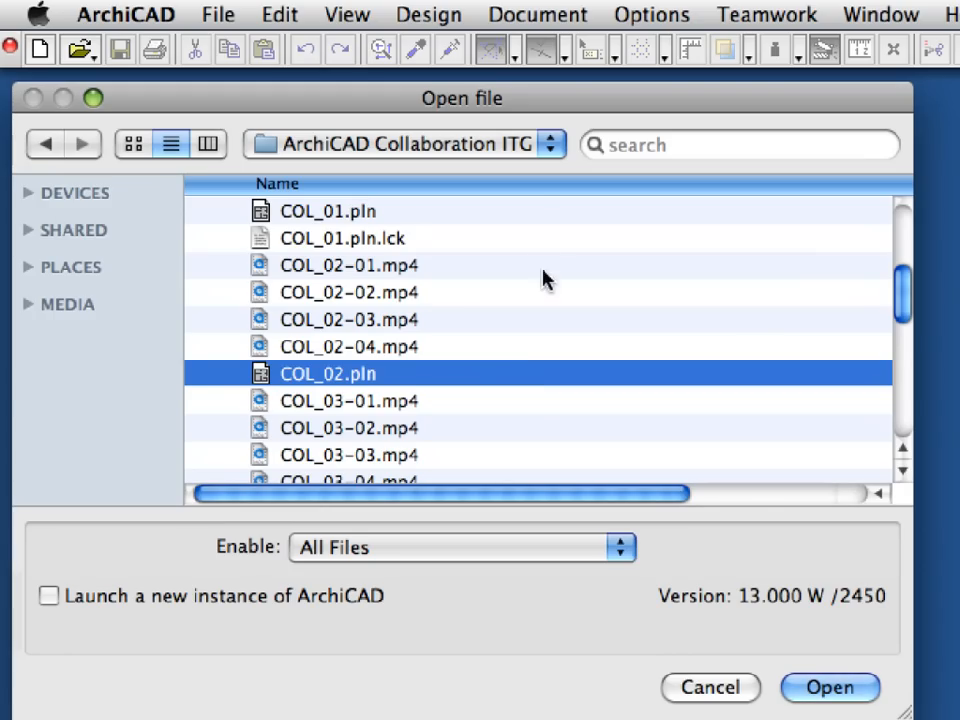
pyautogui.click(328, 212)
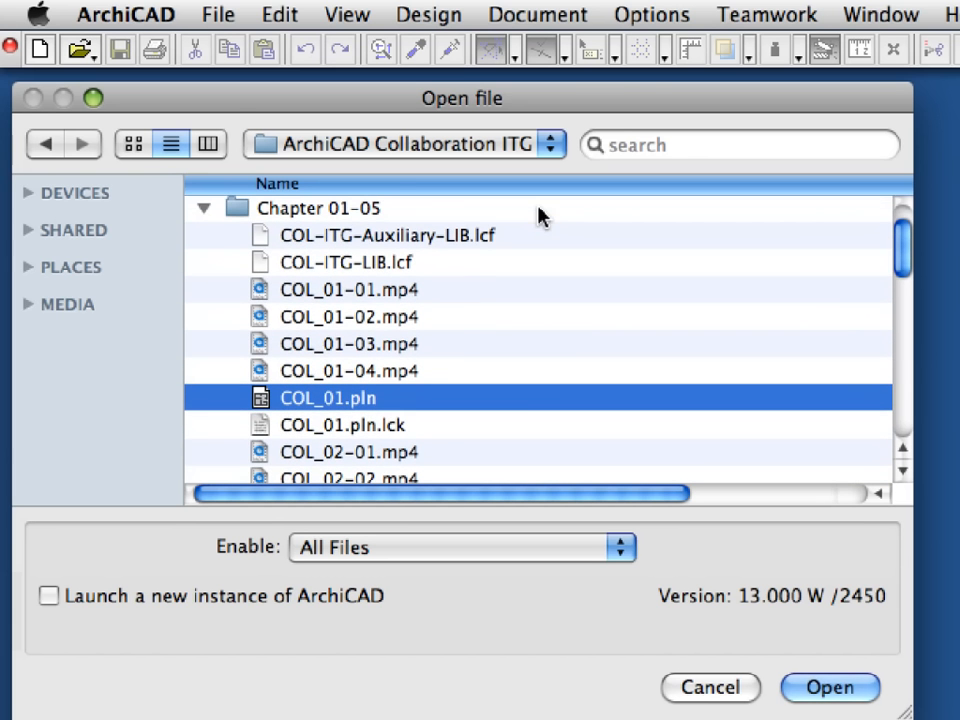
pyautogui.moveTo(560, 412)
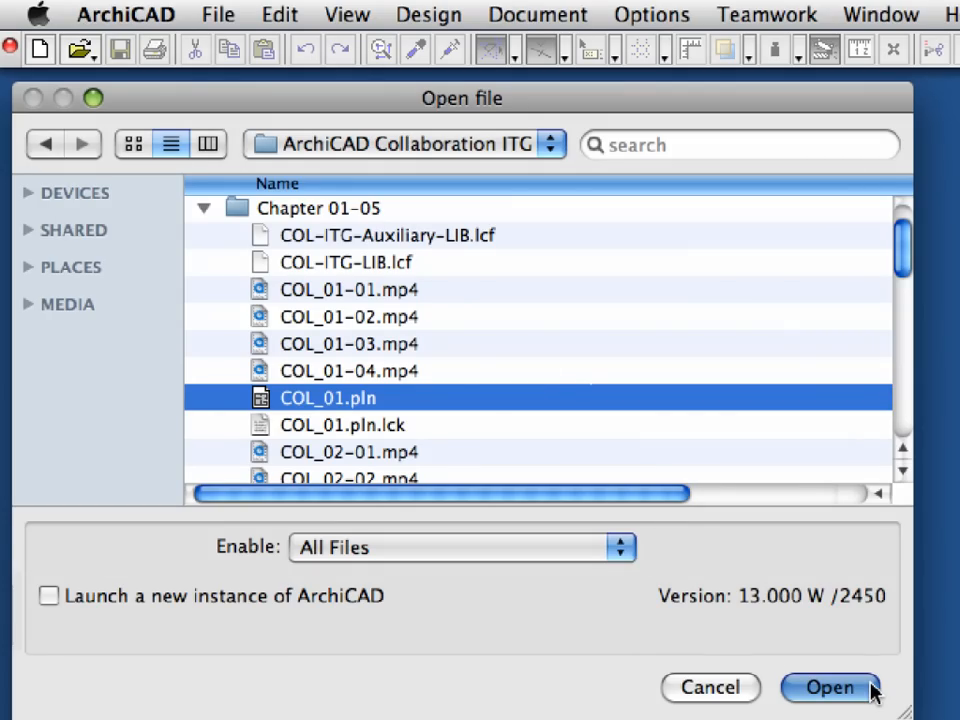
# - Open COL_01.pln and bring up the Library Manager from the Library Loading Report
pyautogui.click(828, 688)
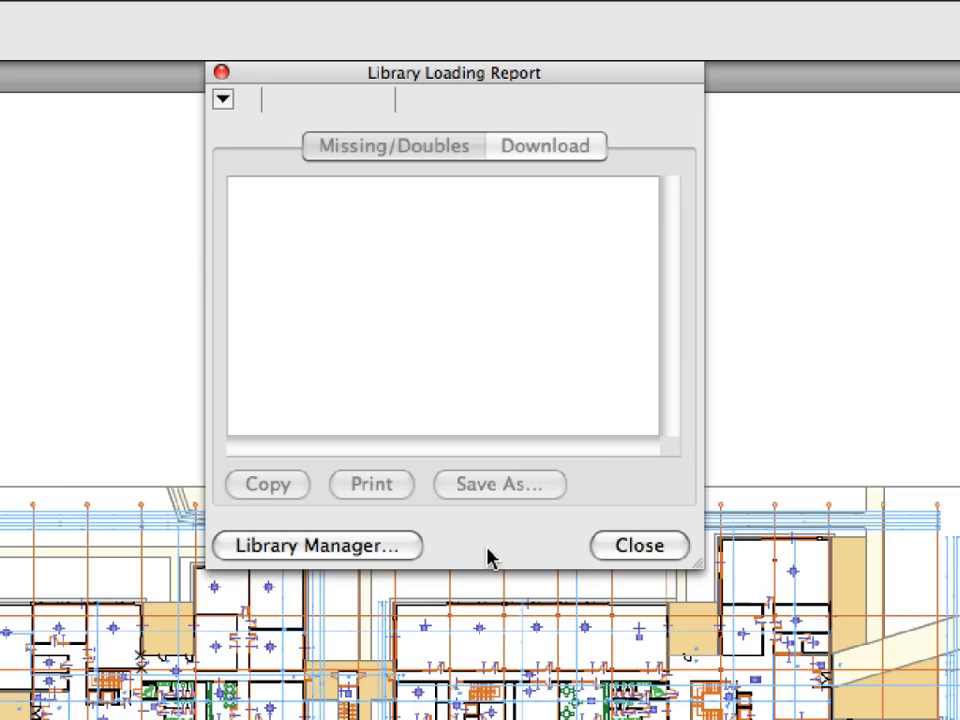
pyautogui.moveTo(486, 562)
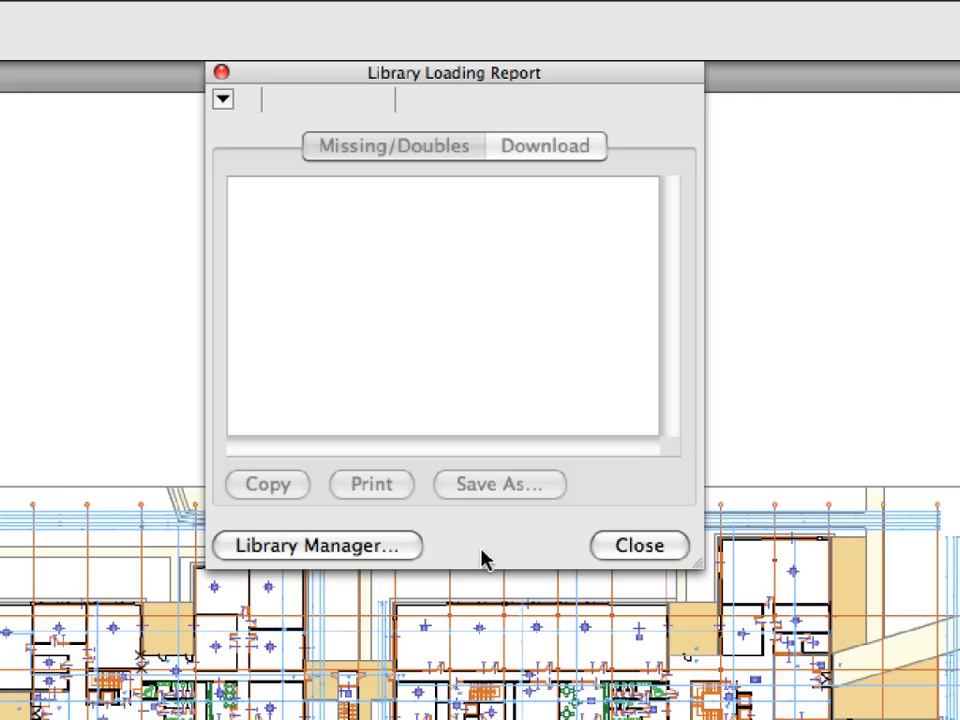
pyautogui.click(316, 544)
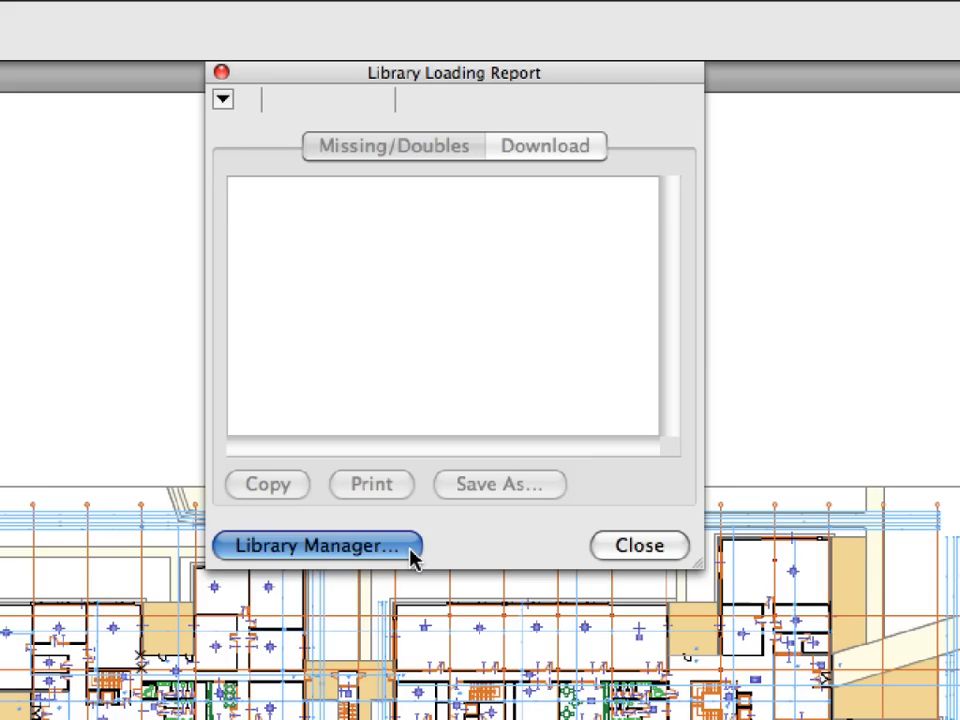
pyautogui.click(314, 546)
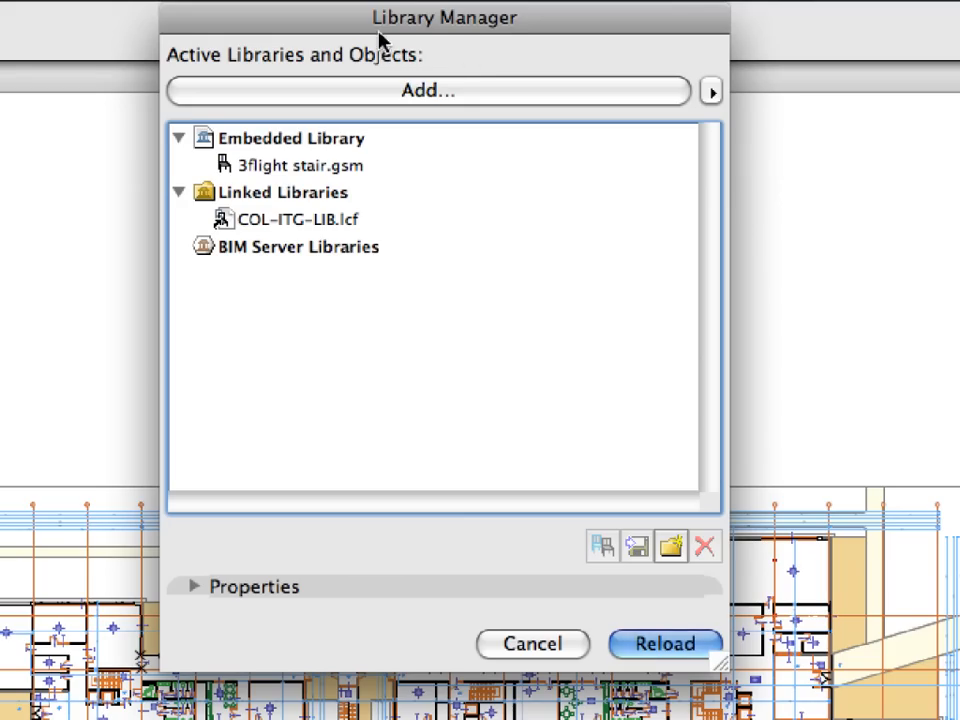
pyautogui.moveTo(510, 50)
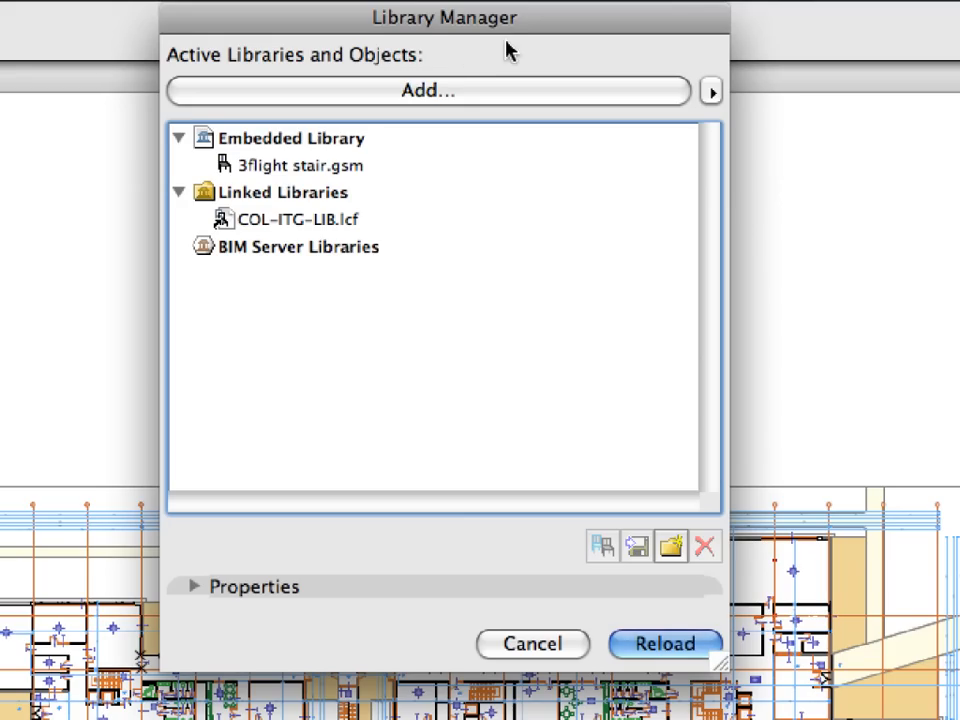
pyautogui.moveTo(580, 96)
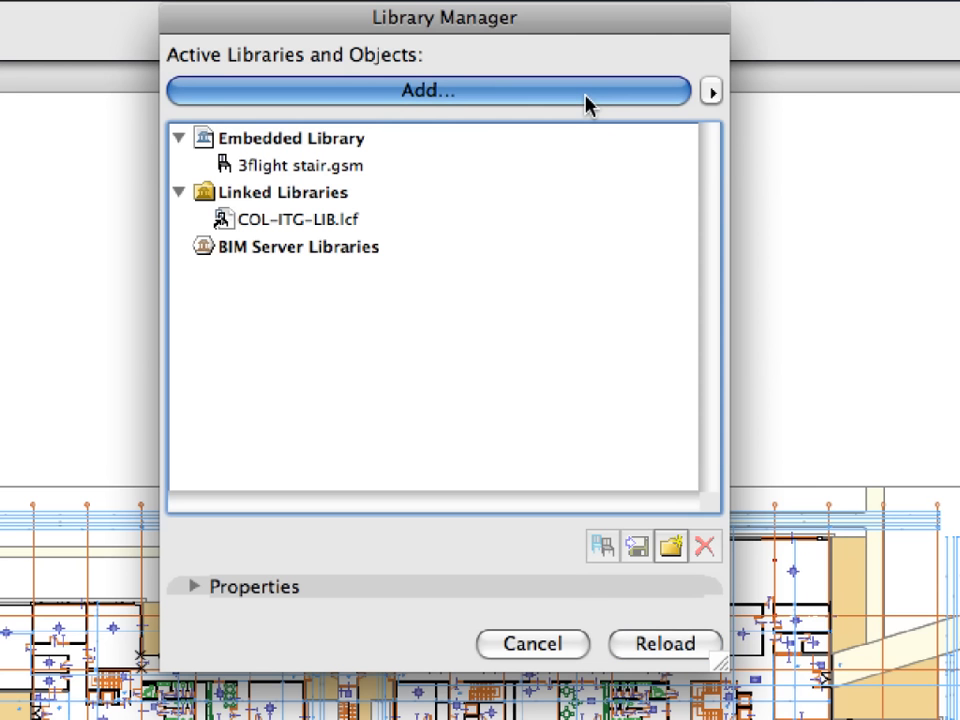
# - Add COL-ITG-LIB.lcf from the Chapter 01-05 folder as a linked project library
pyautogui.click(428, 92)
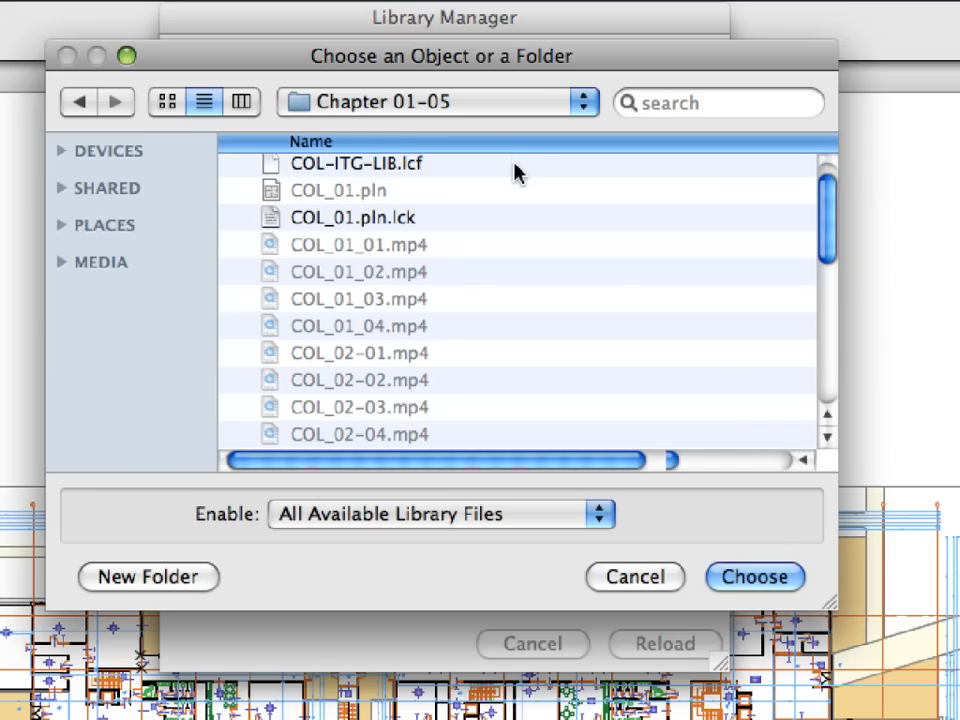
pyautogui.click(356, 166)
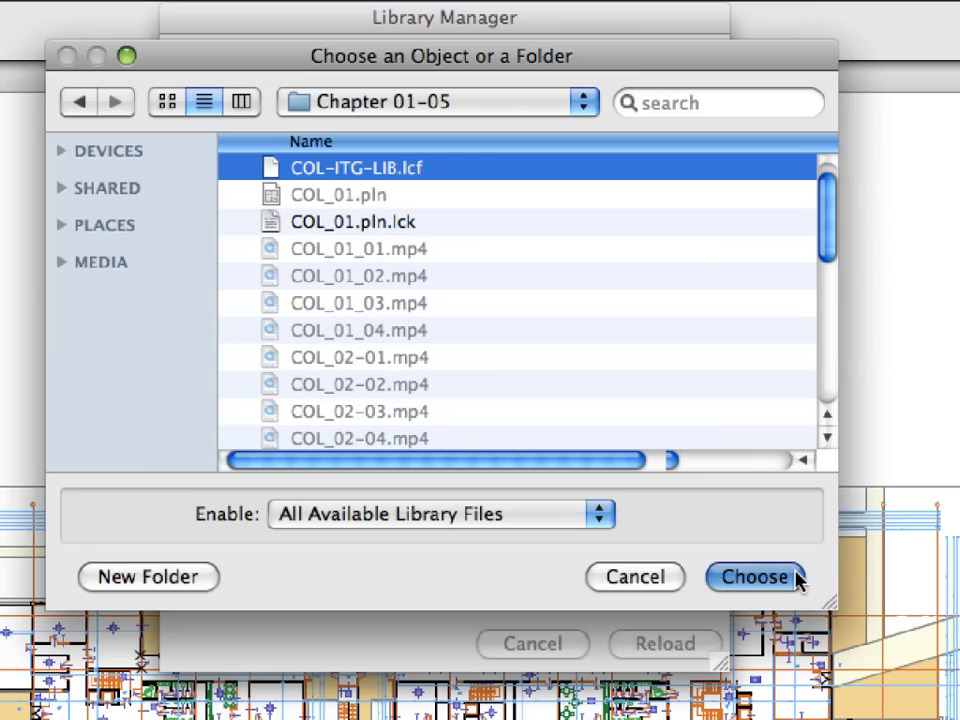
pyautogui.click(752, 576)
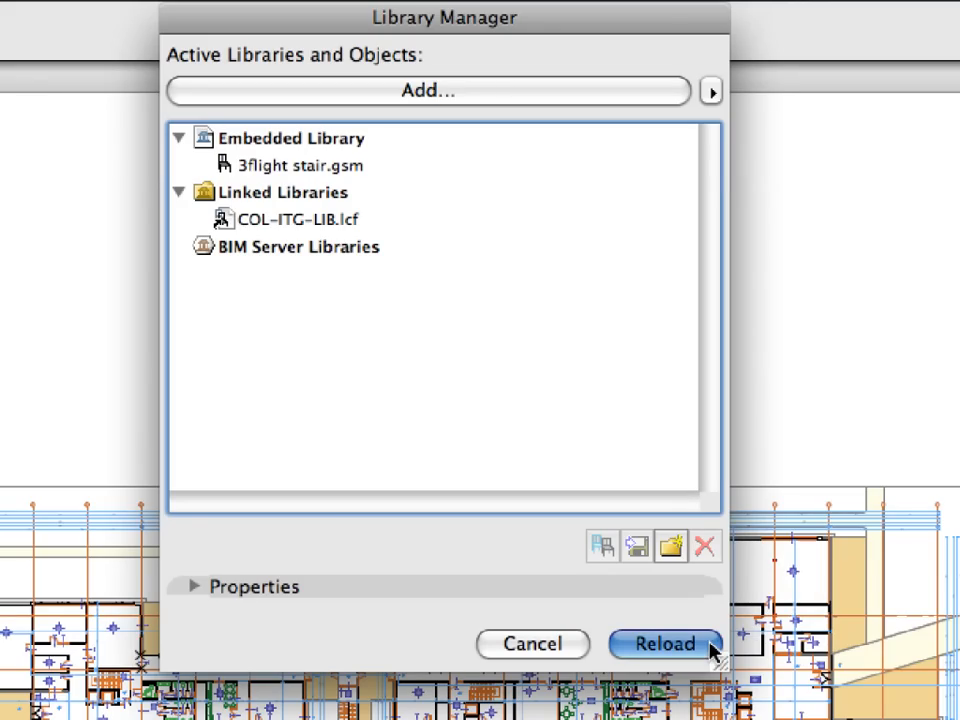
# - Reload the libraries and open COL-08.pln from the Chapter 08 folder
pyautogui.click(664, 644)
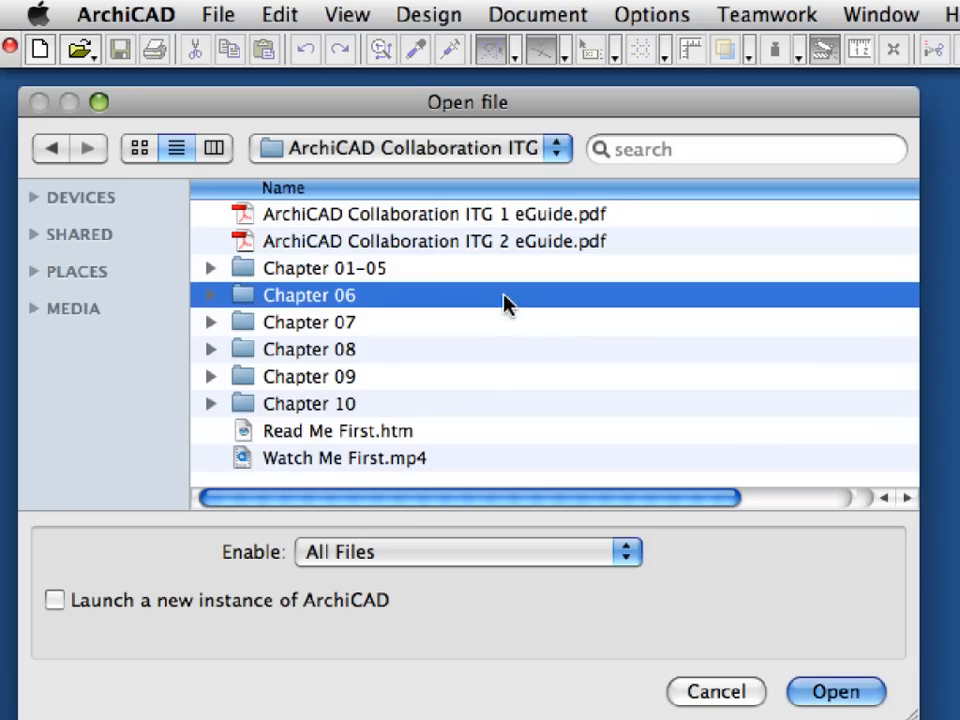
pyautogui.click(308, 348)
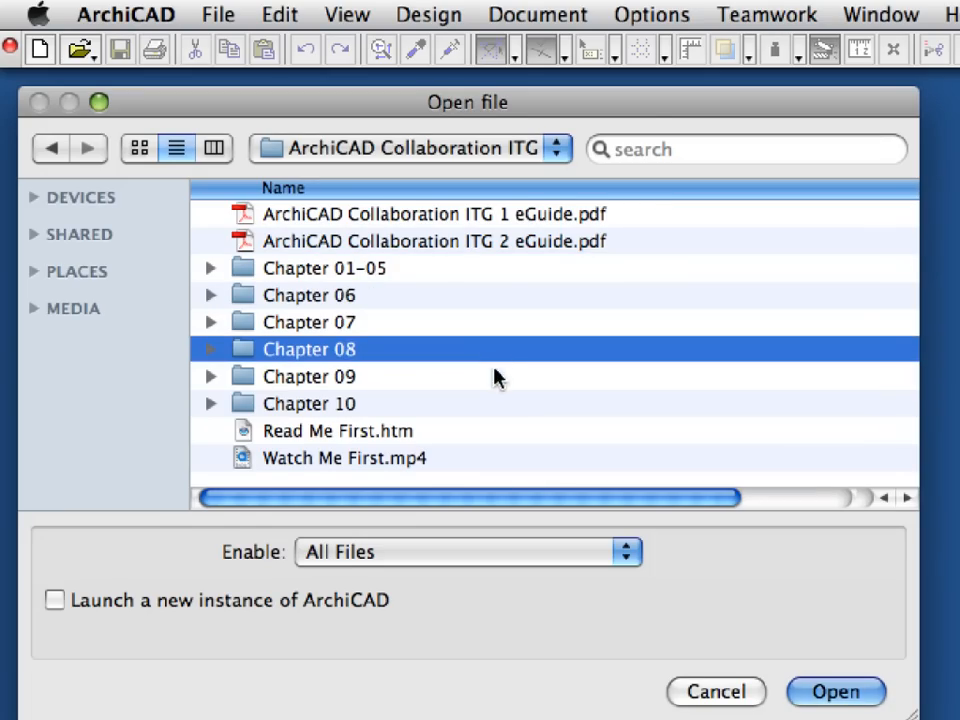
pyautogui.click(310, 404)
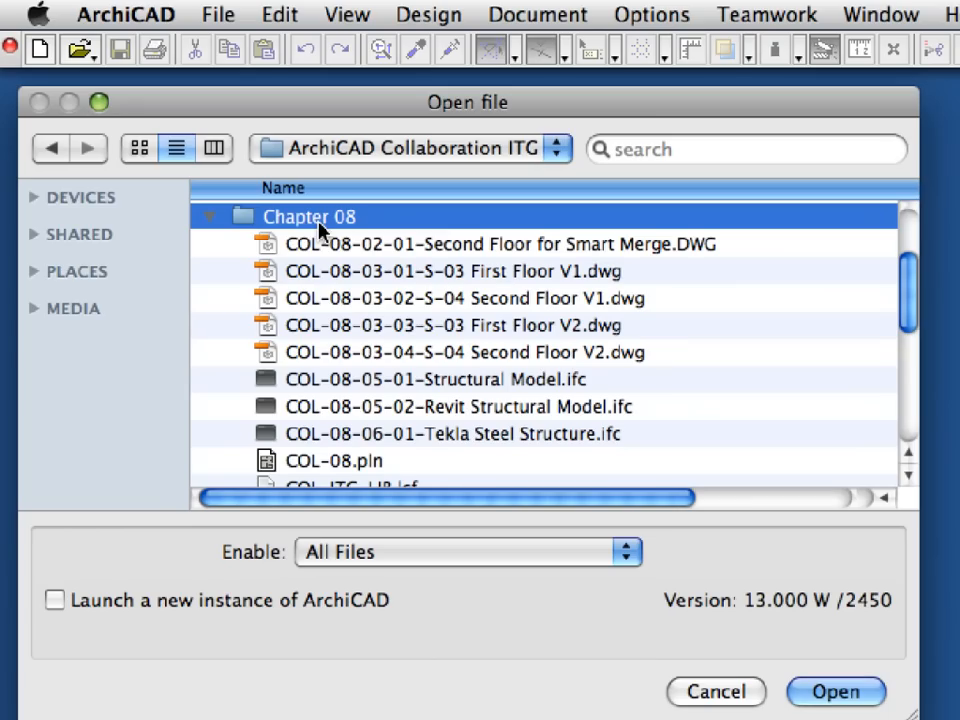
pyautogui.click(334, 460)
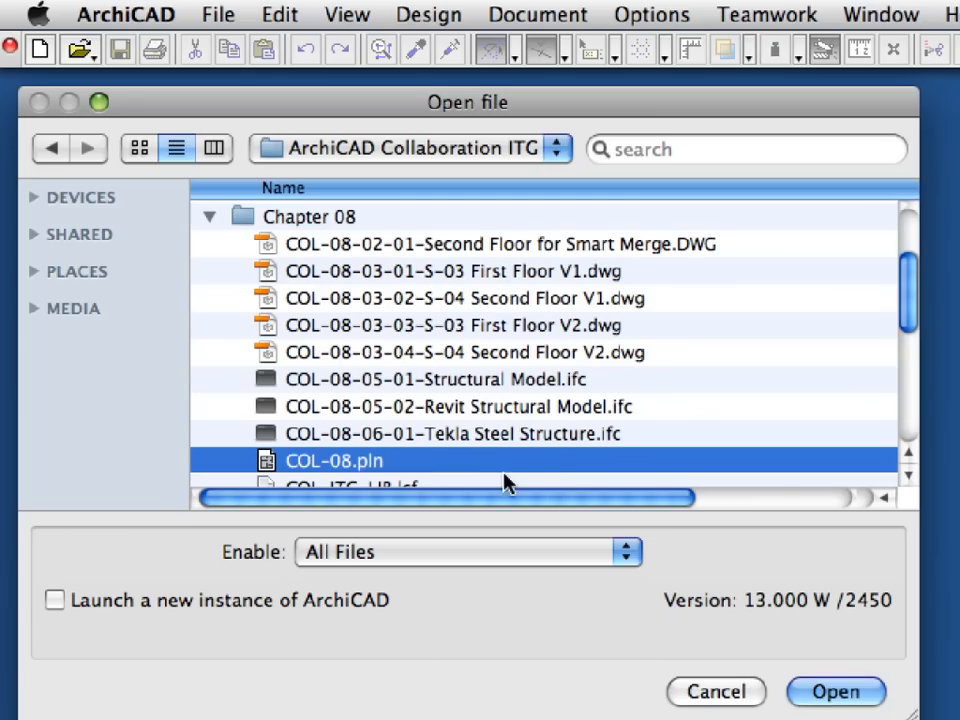
pyautogui.moveTo(560, 470)
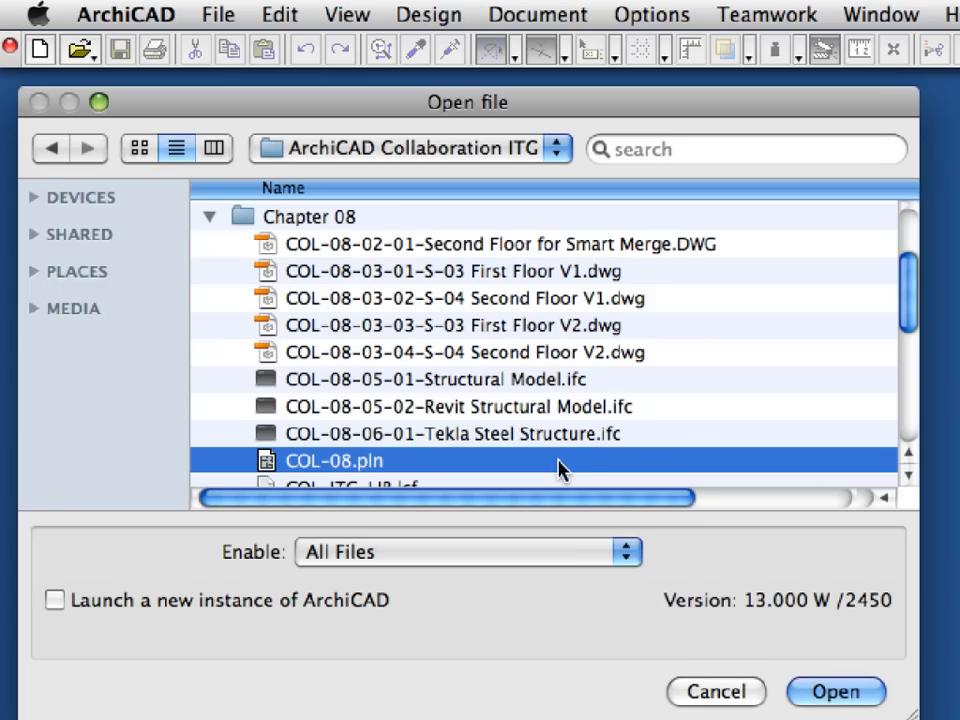
pyautogui.moveTo(756, 548)
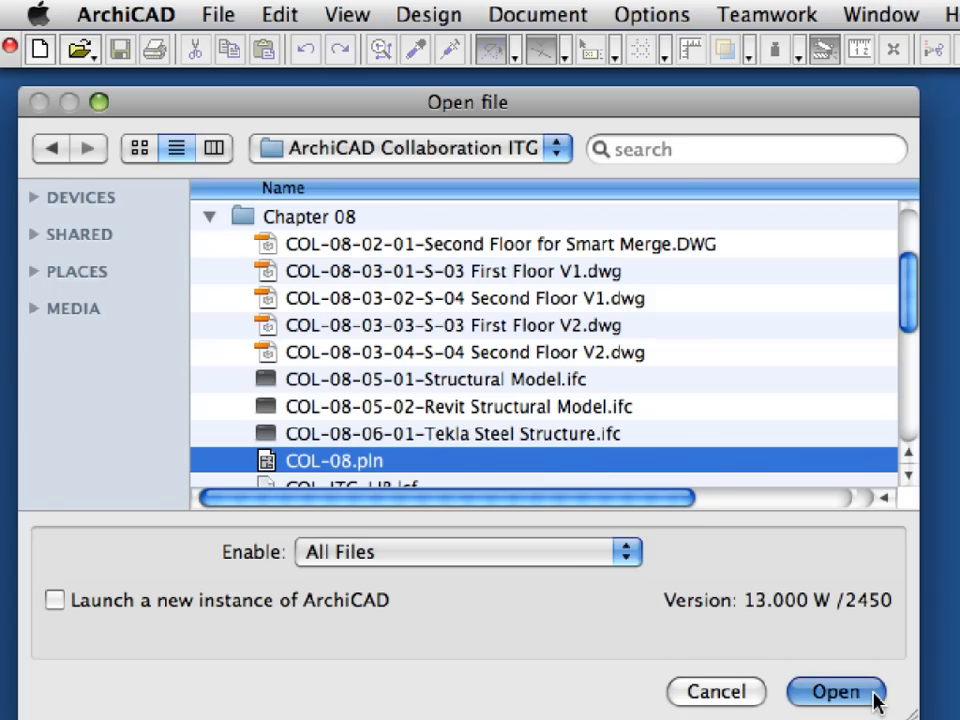
pyautogui.click(836, 692)
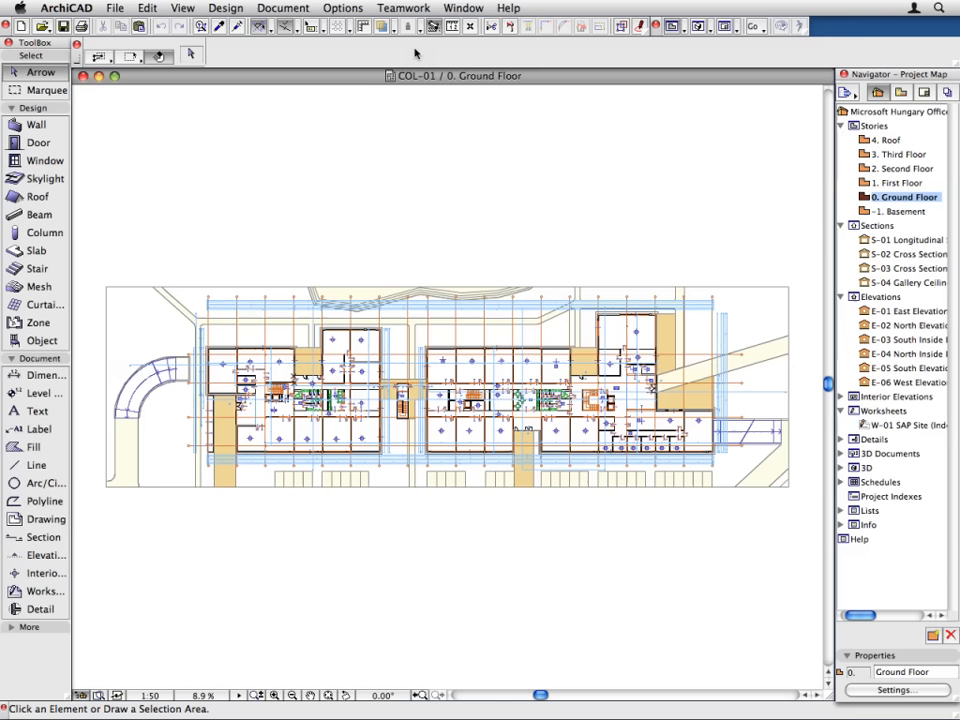
# - Launch the ArchiCAD Movie Player from the Help menu on Chapter 1, Introduction to the Project
pyautogui.click(508, 8)
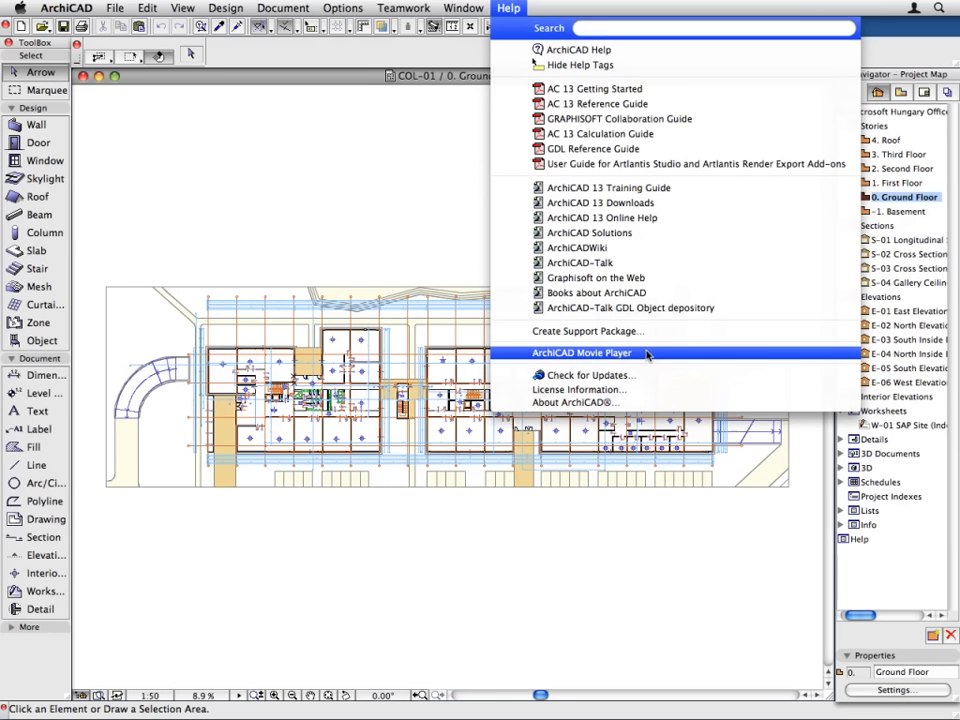
pyautogui.click(582, 352)
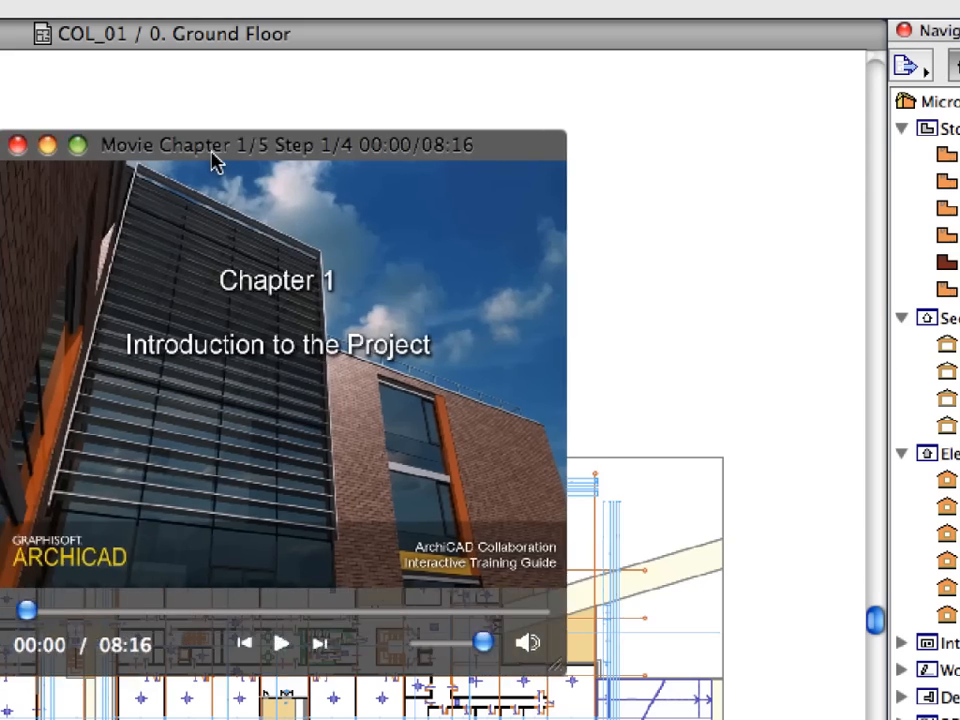
# - Reposition the Movie Player window and start playing the Chapter 1 movie
pyautogui.moveTo(216, 144); pyautogui.dragTo(376, 56)
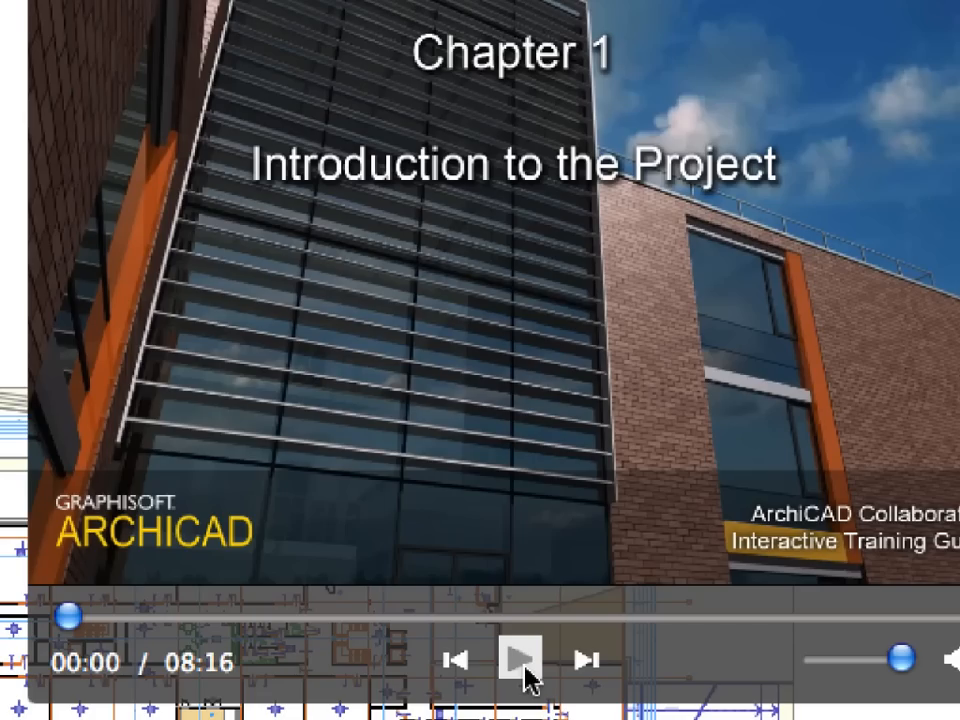
pyautogui.click(520, 658)
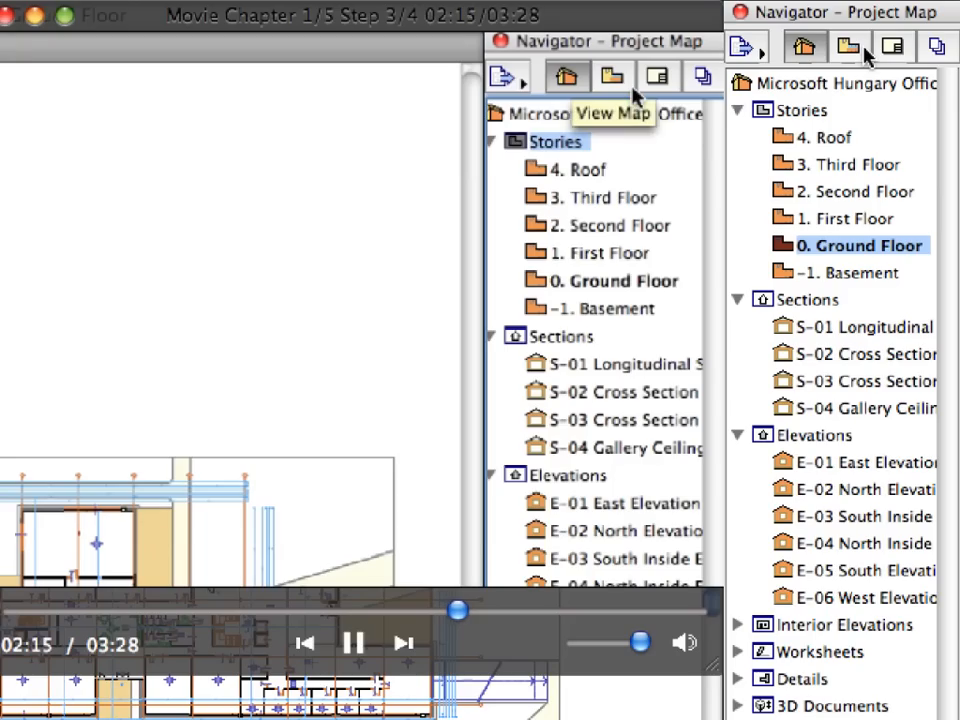
# - Switch the Navigator to the View Map and expand Collaboration ITG, Chapter 01 and Chapter 03
pyautogui.click(612, 76)
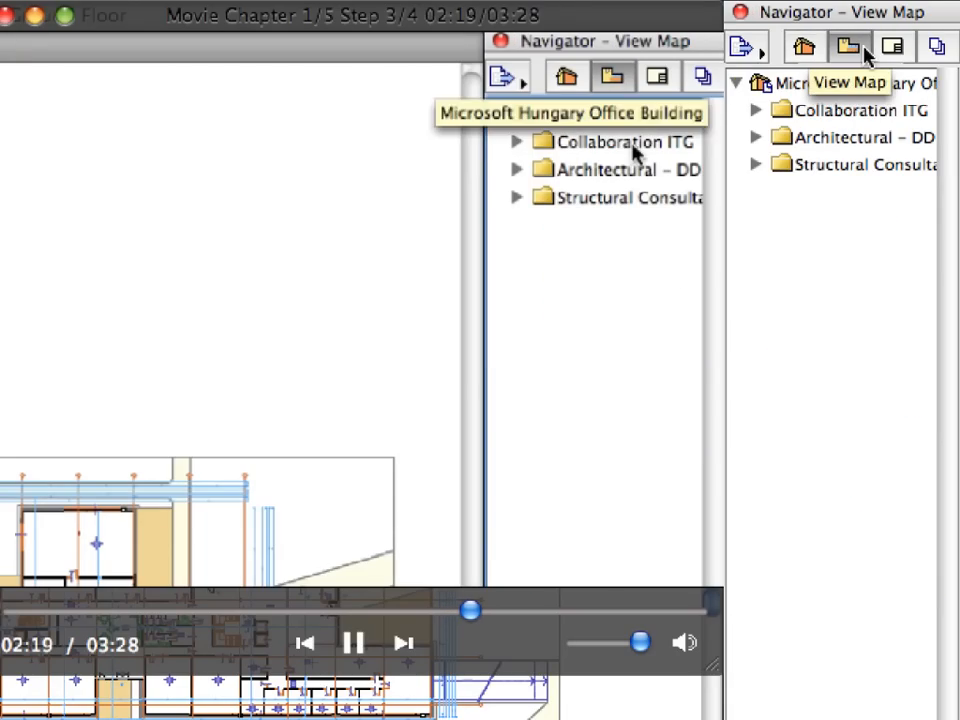
pyautogui.click(624, 140)
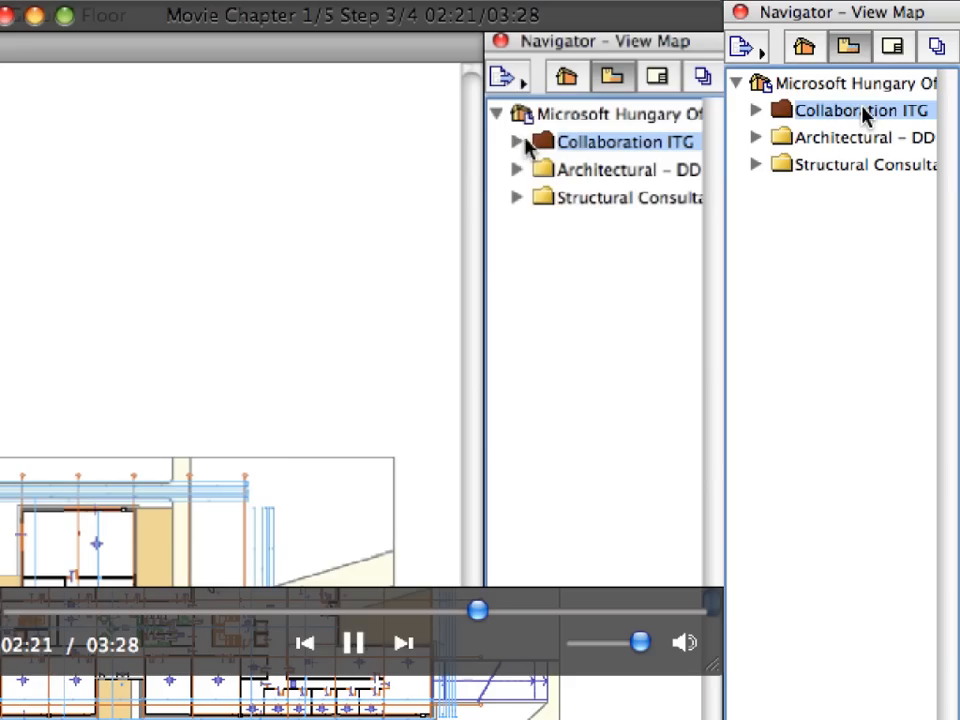
pyautogui.click(518, 140)
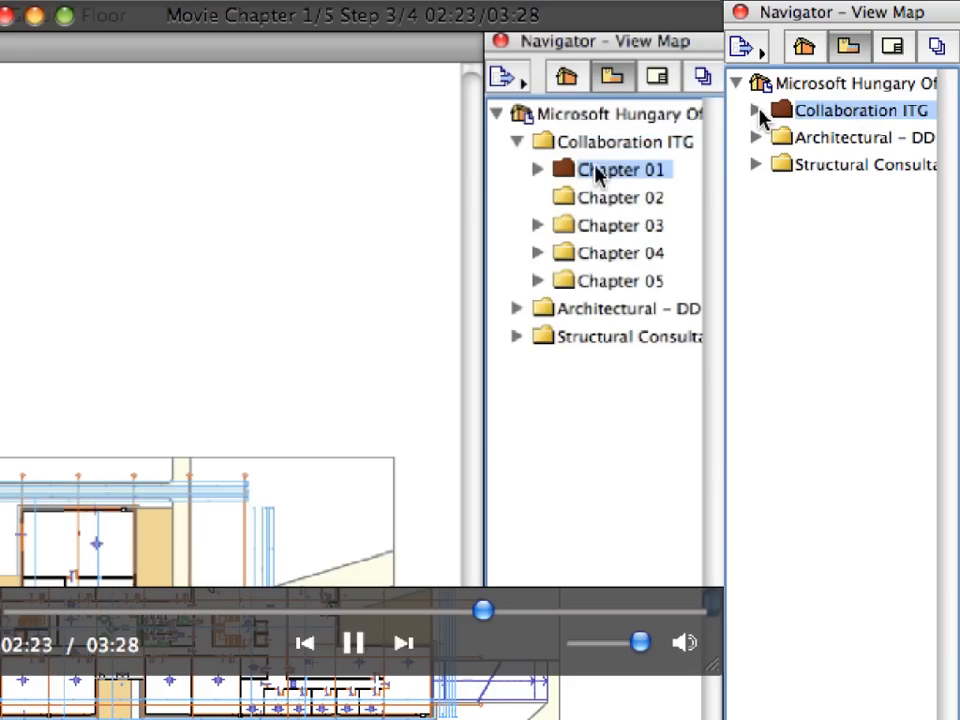
pyautogui.click(536, 168)
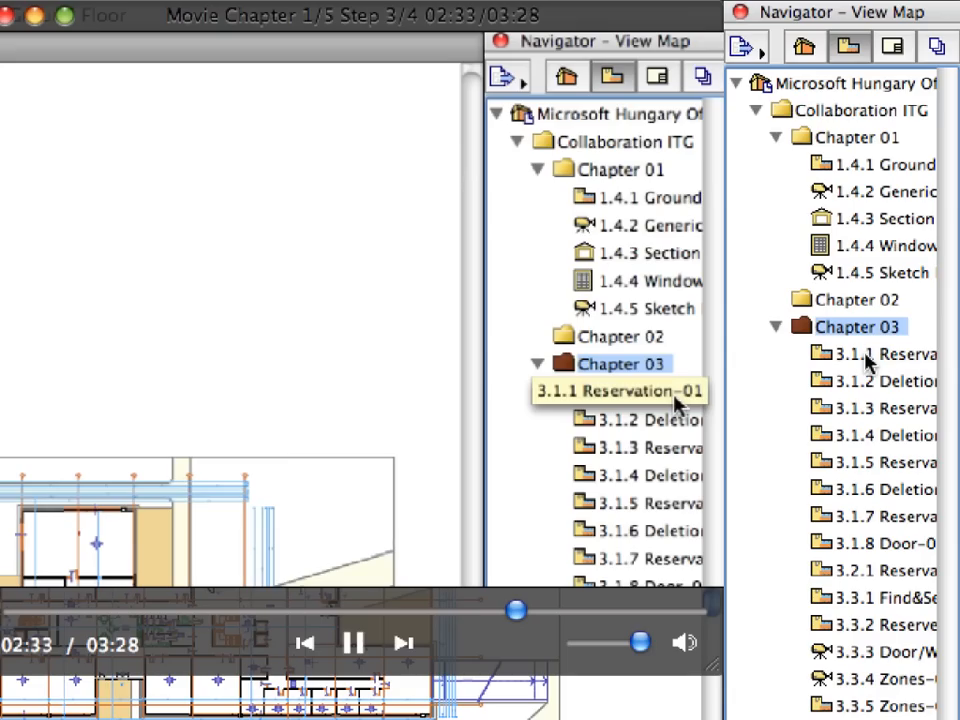
pyautogui.click(888, 352)
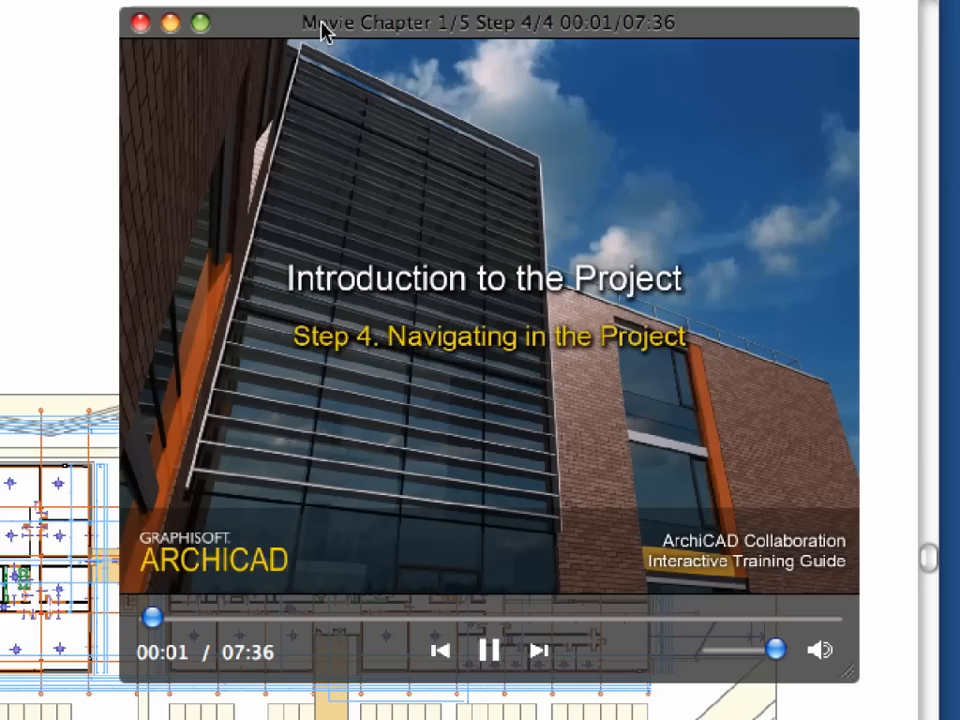
pyautogui.moveTo(360, 30)
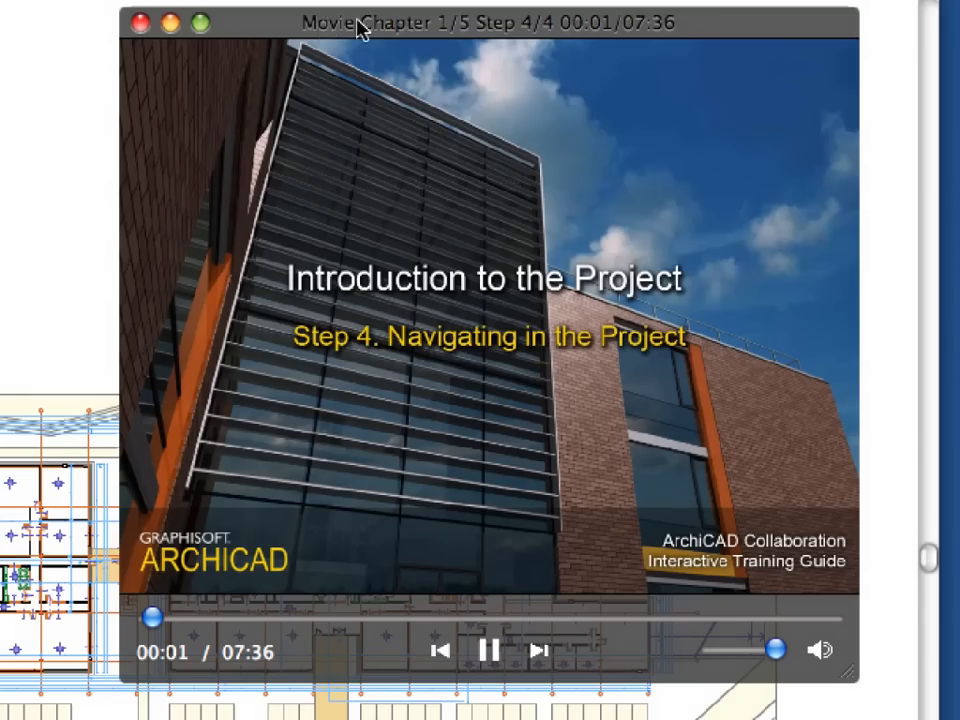
pyautogui.moveTo(636, 42)
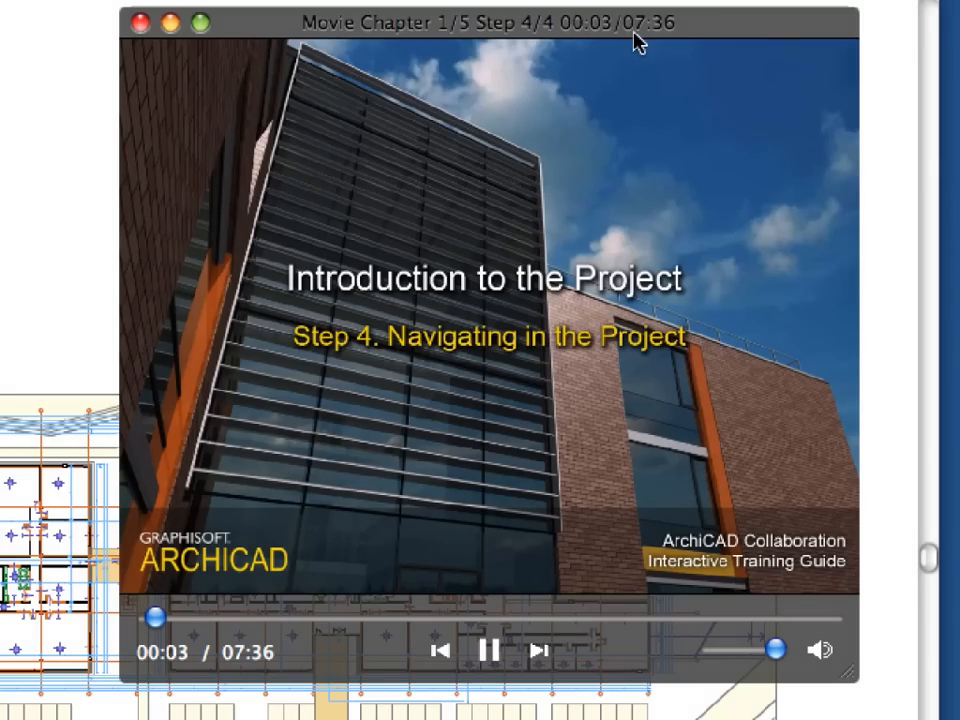